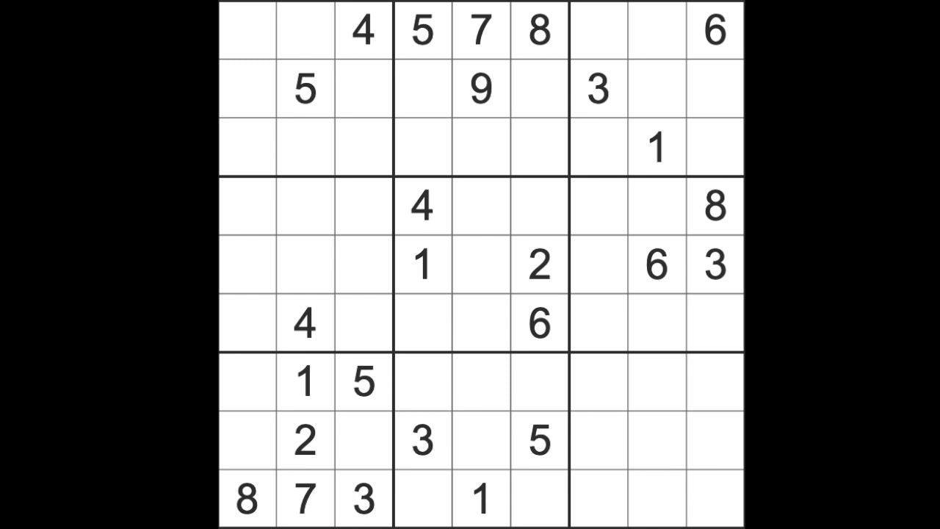
Enter a 1 in the row 1 column 1 cell and a 1 in row 2 beside the given 3.
left_click(654, 146)
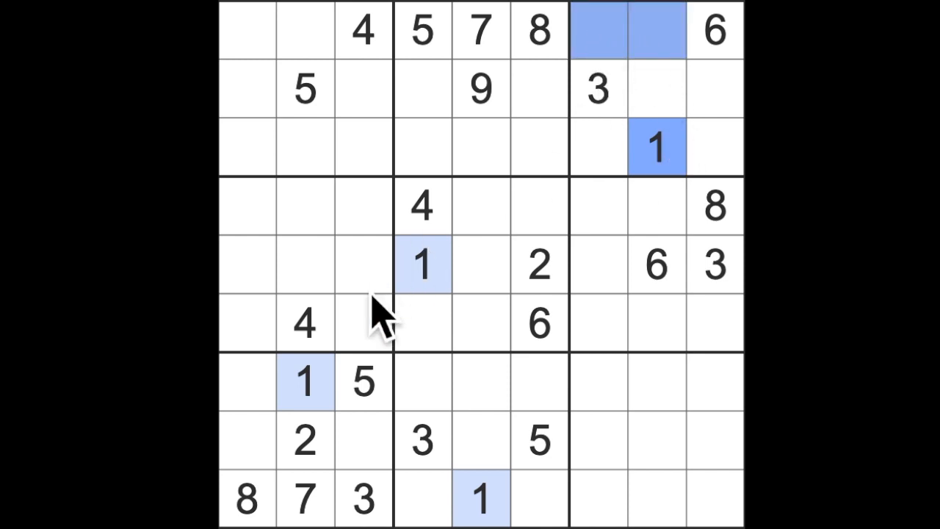
left_click(305, 30)
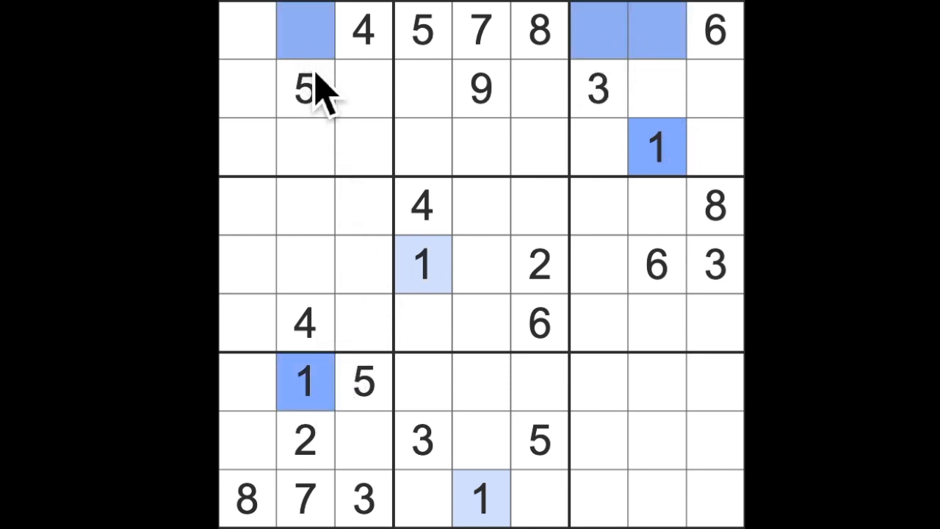
mouse_move(265, 70)
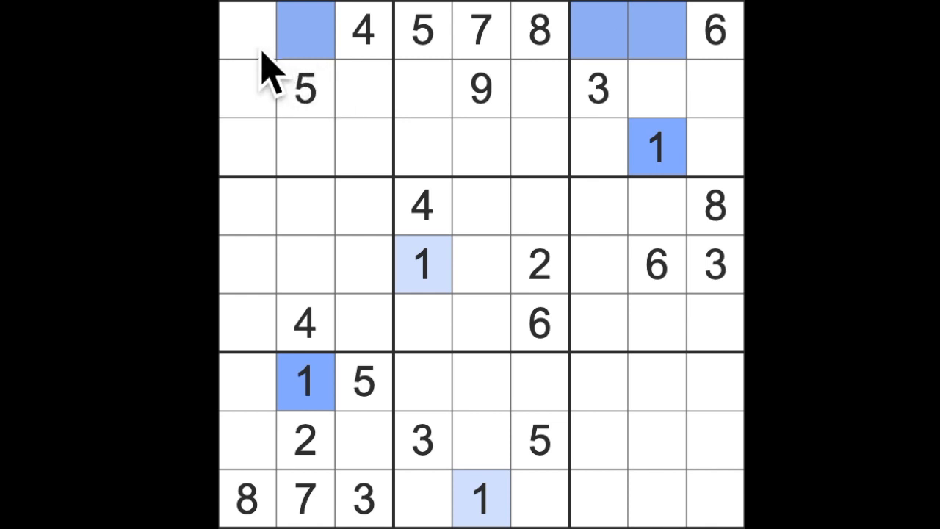
type("1")
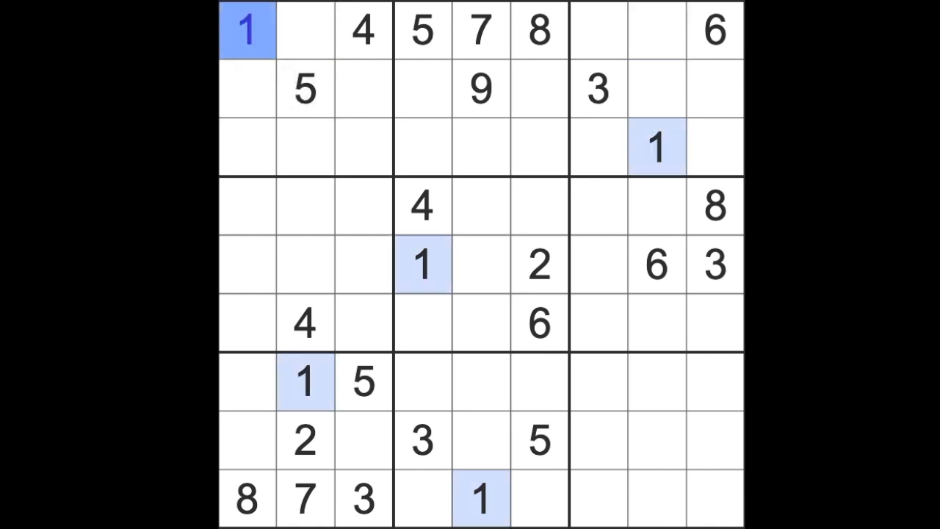
mouse_move(595, 191)
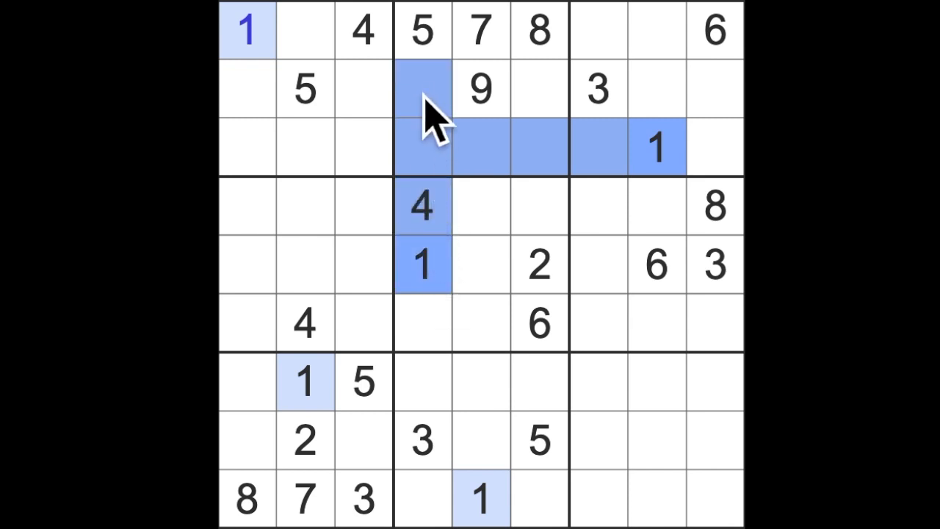
left_click(538, 88)
type("1")
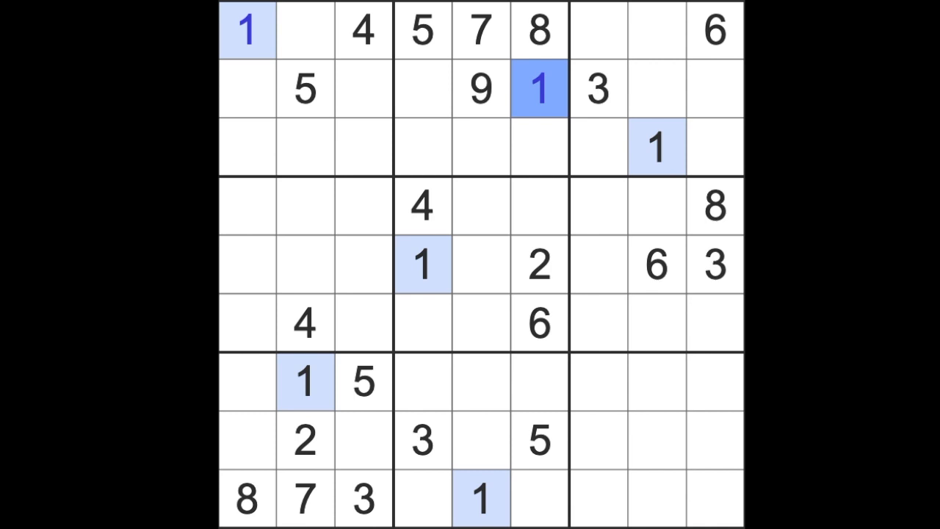
mouse_move(653, 132)
type("3")
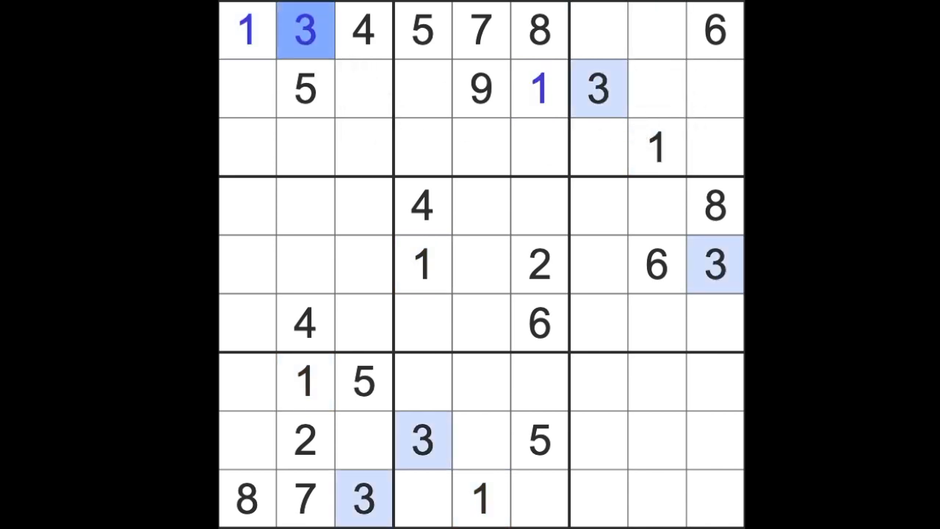
mouse_move(602, 161)
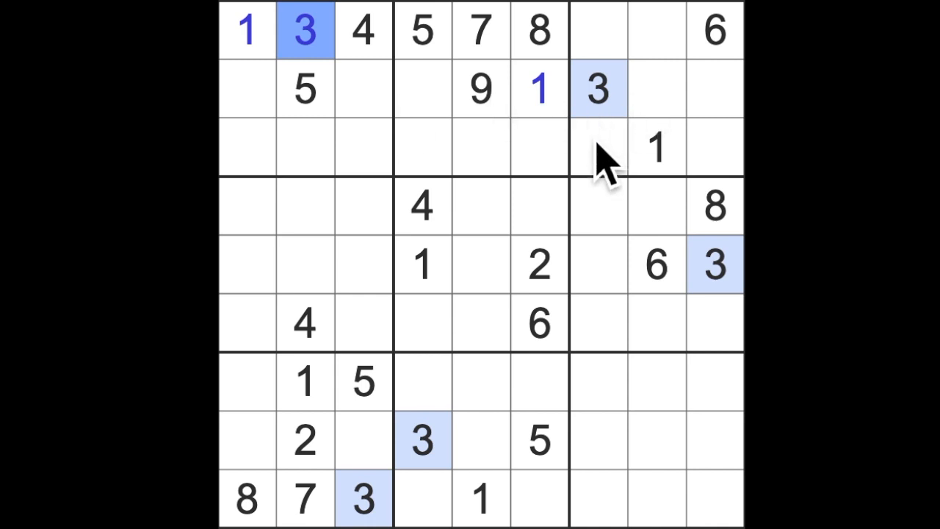
mouse_move(614, 287)
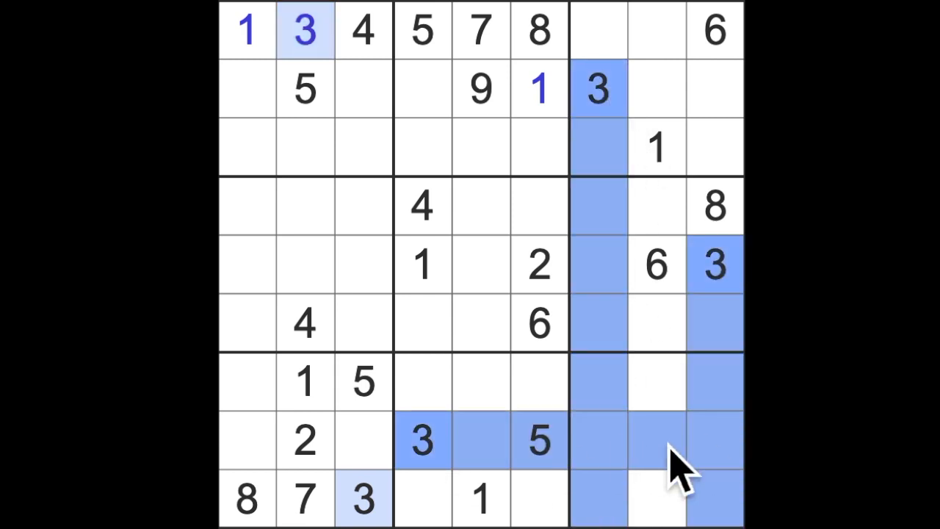
Enter 3s at row 1 column 2 and row 7 column 8 in the bottom-right box.
left_click(655, 381)
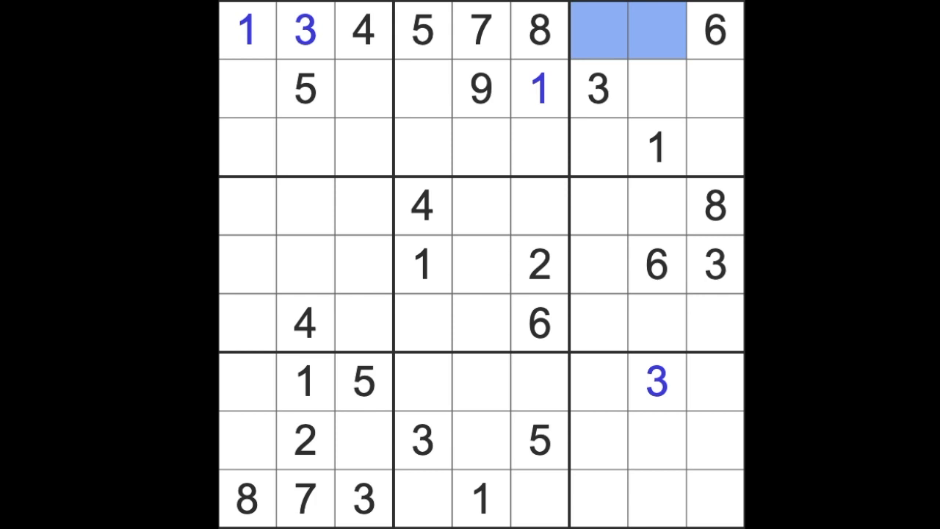
mouse_move(605, 253)
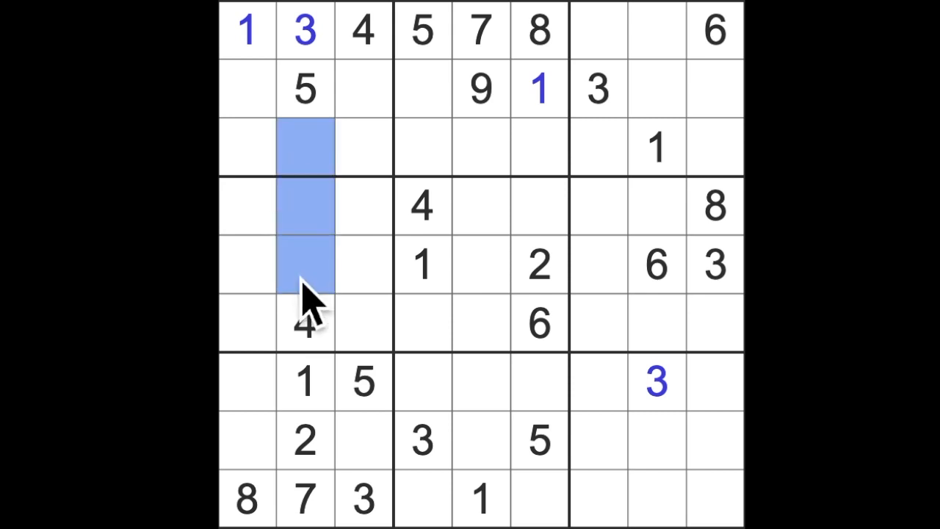
mouse_move(438, 267)
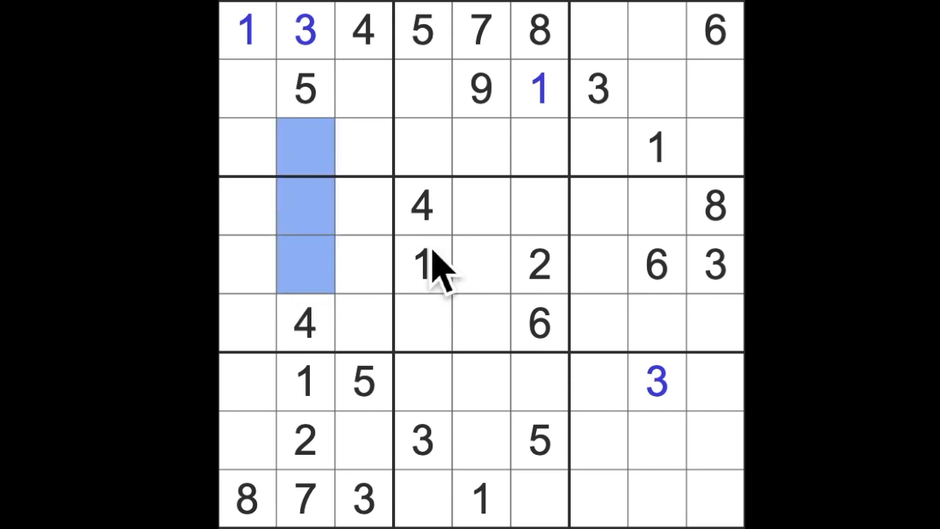
mouse_move(419, 323)
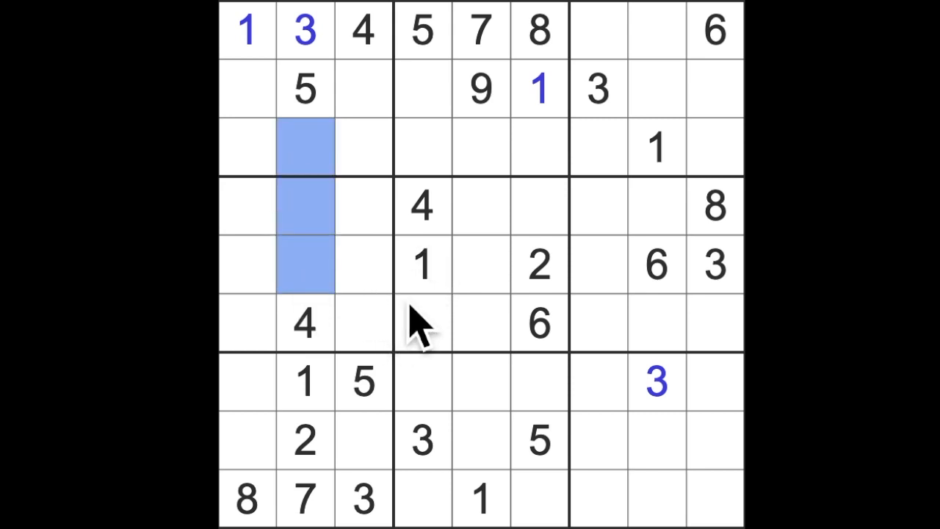
mouse_move(384, 228)
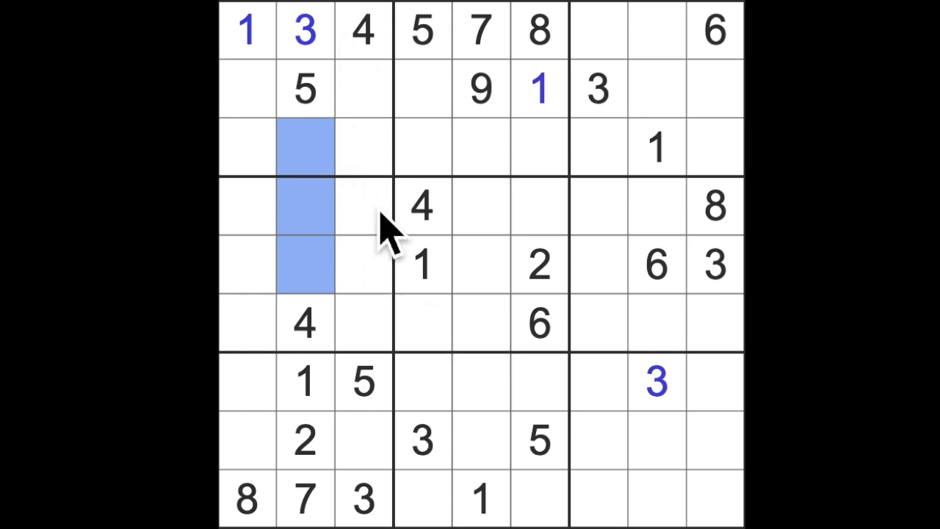
mouse_move(394, 235)
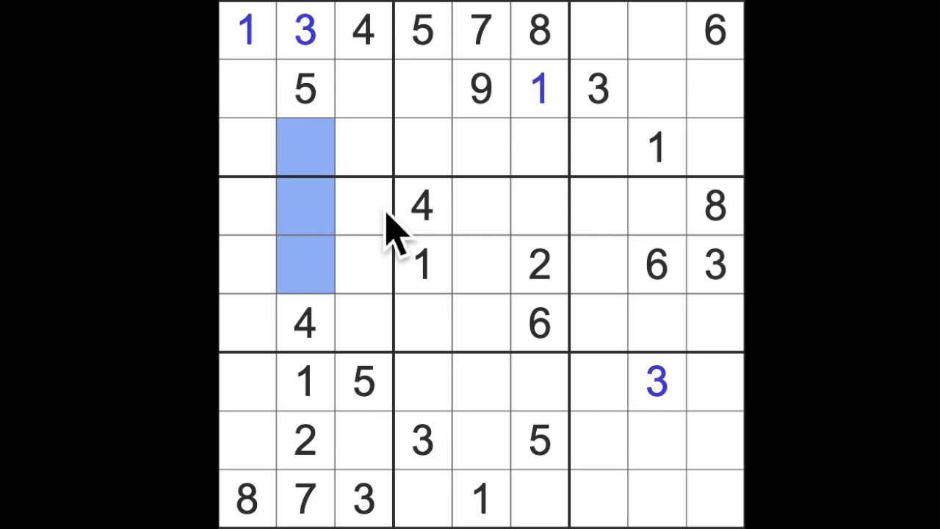
Enter an 8 in row 7 column 4, directly above the given 3.
left_click(656, 264)
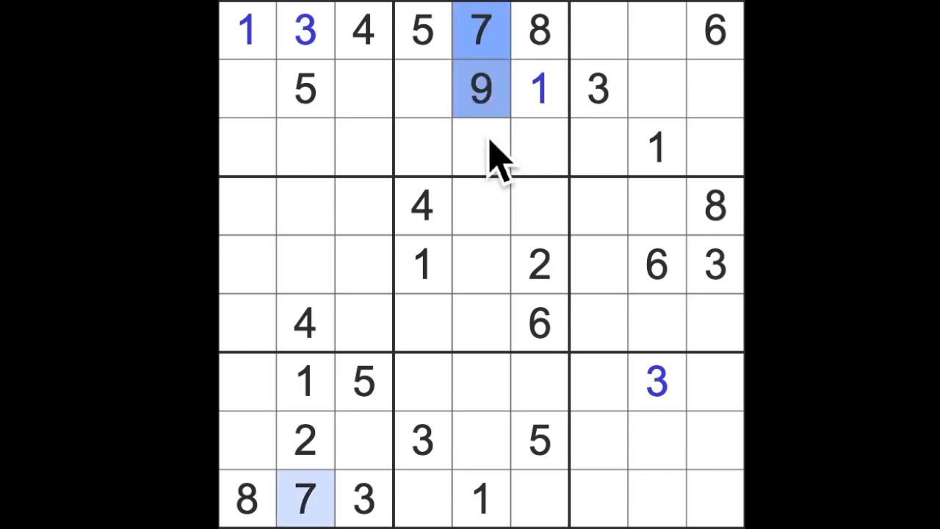
left_click(423, 323)
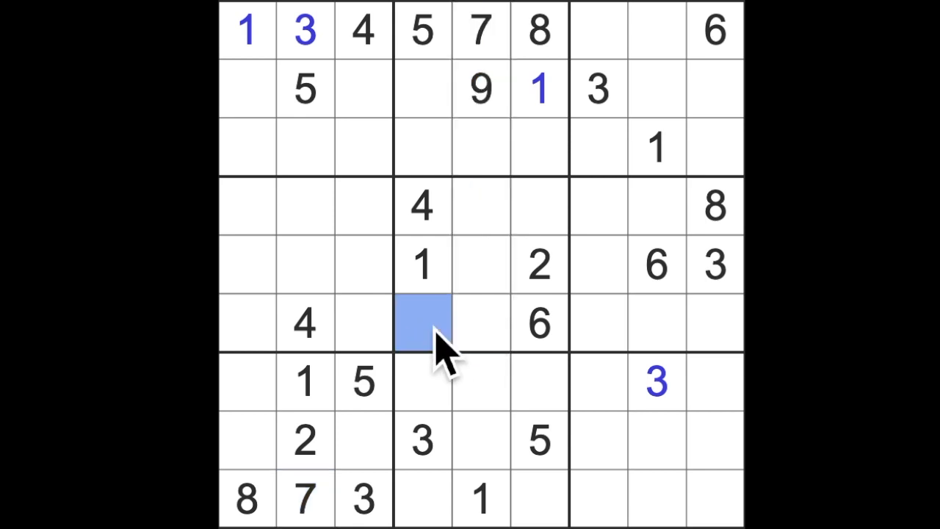
left_click(537, 207)
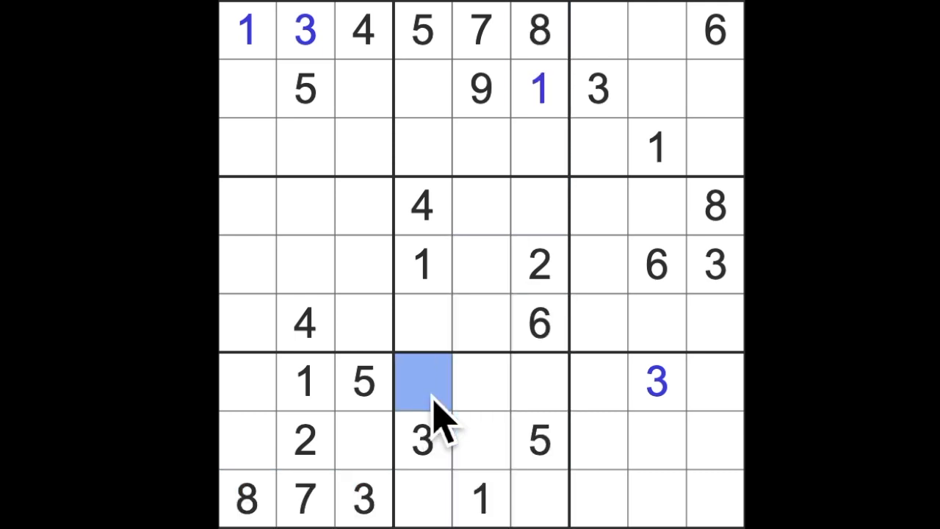
type("8")
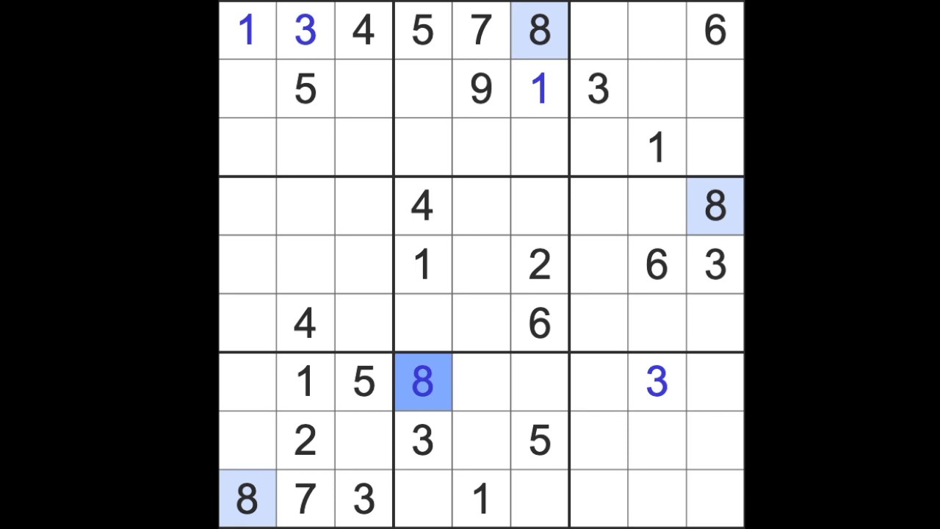
mouse_move(472, 411)
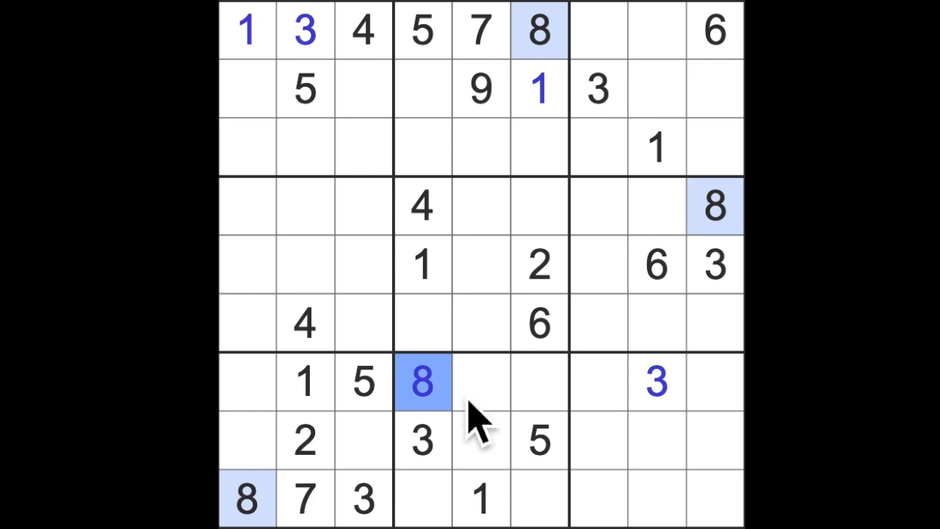
mouse_move(473, 320)
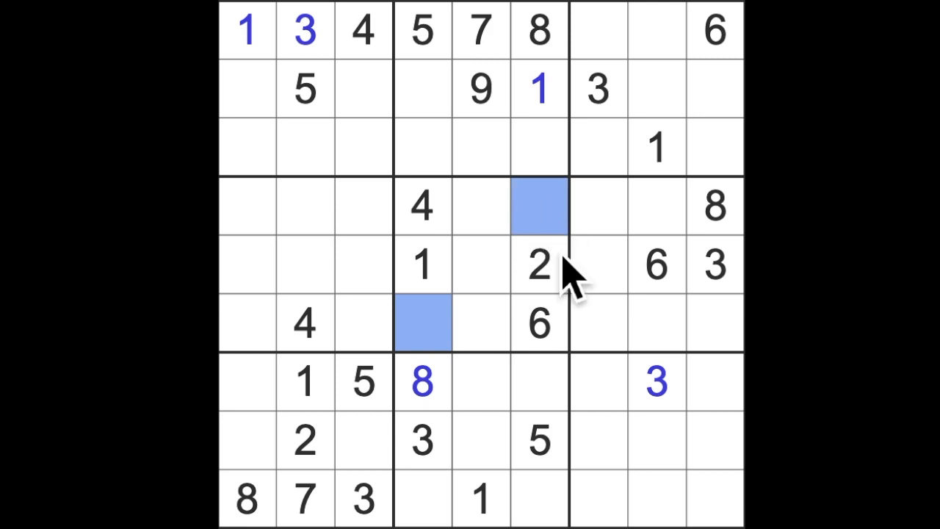
mouse_move(521, 252)
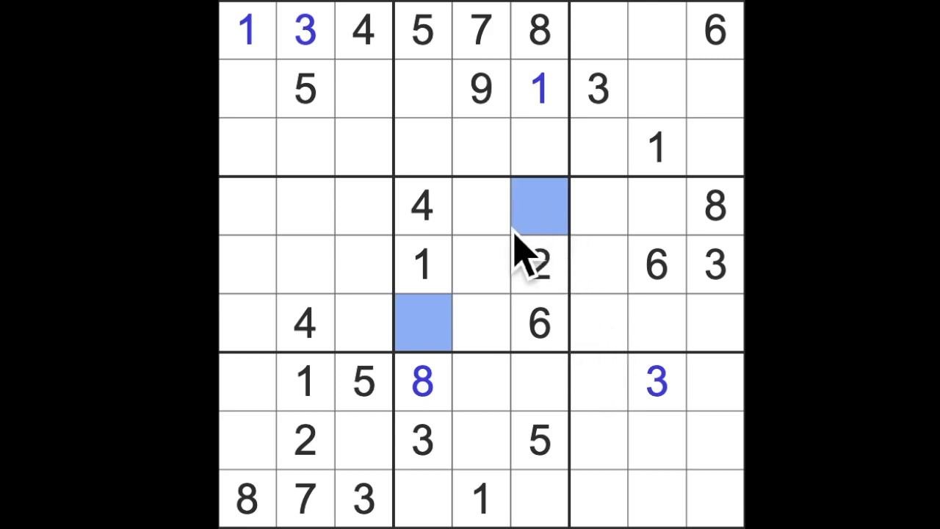
mouse_move(514, 261)
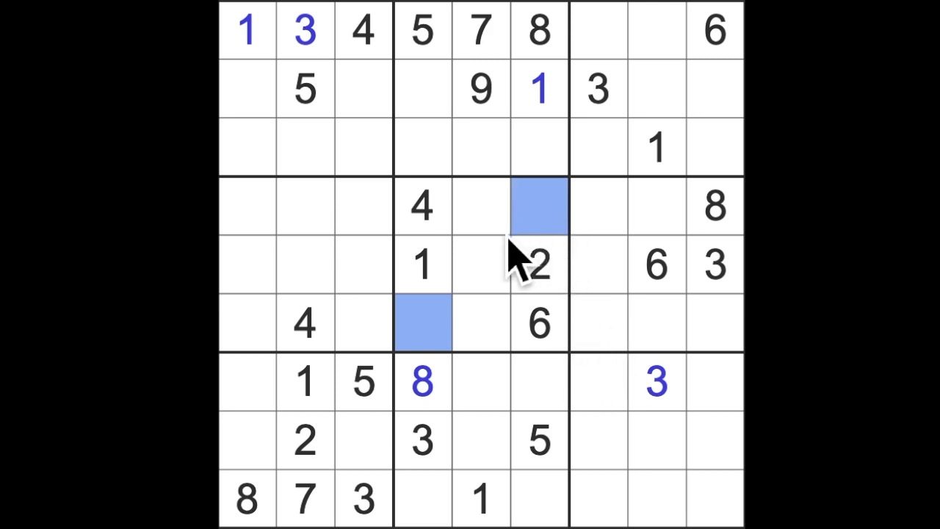
mouse_move(503, 308)
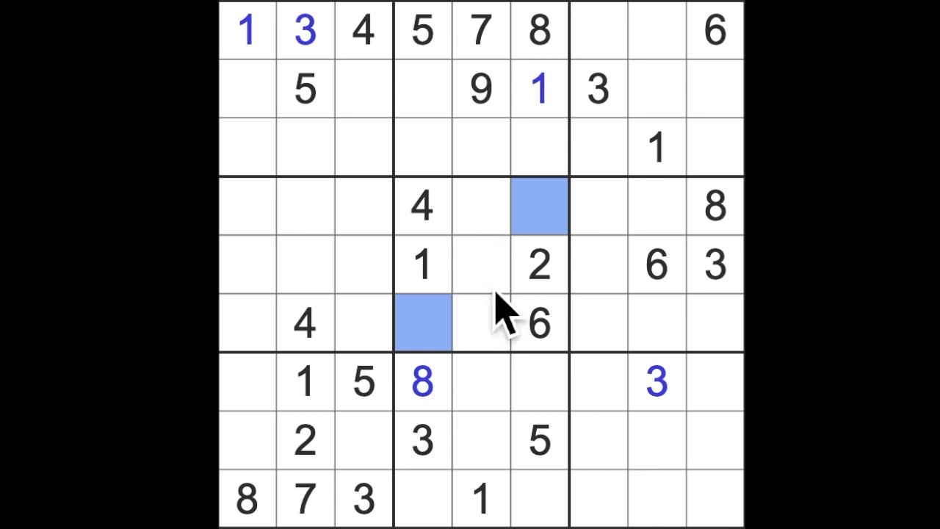
mouse_move(502, 304)
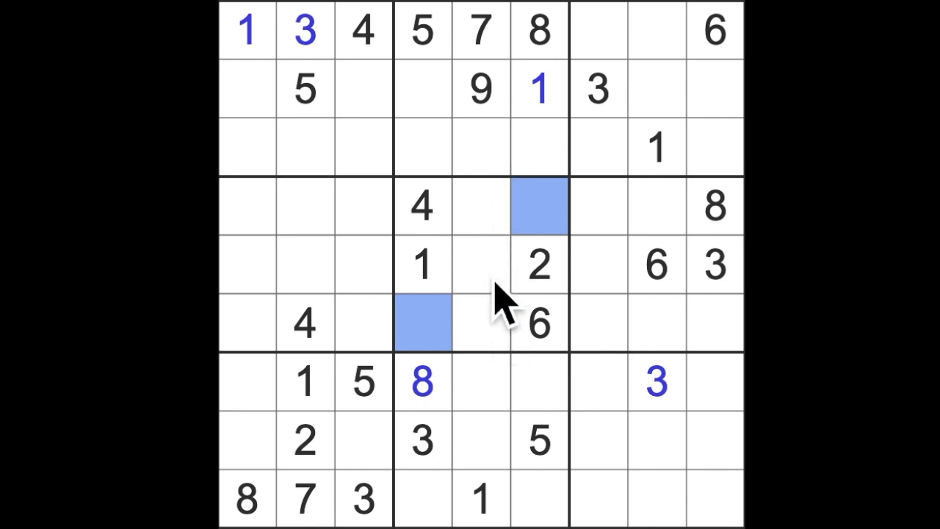
mouse_move(502, 242)
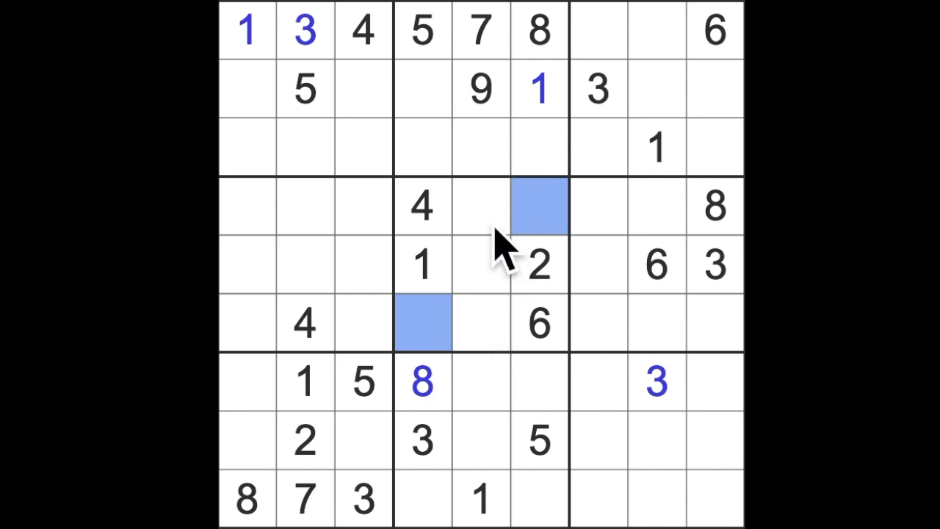
mouse_move(470, 338)
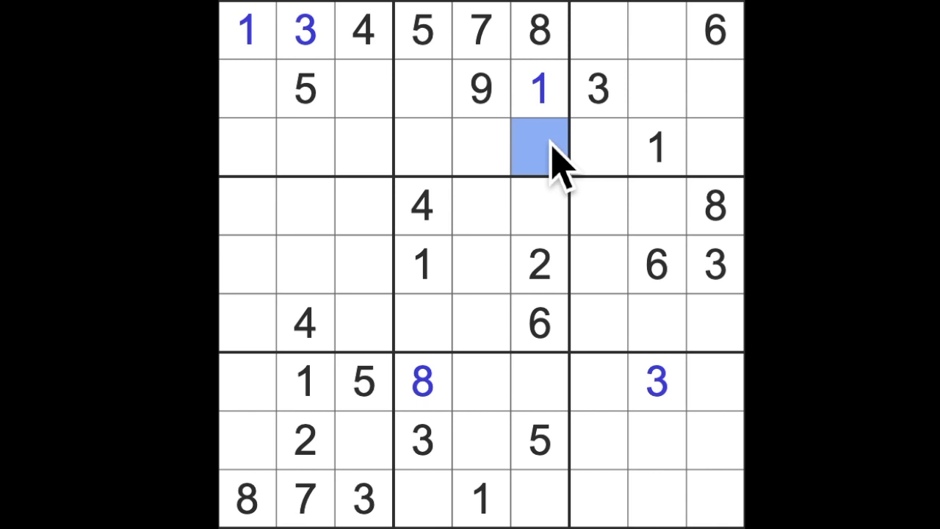
Enter the deduced digits 4, 4, 7, 4 and 9 across the top-middle, row five and bottom-middle box cells.
type("3")
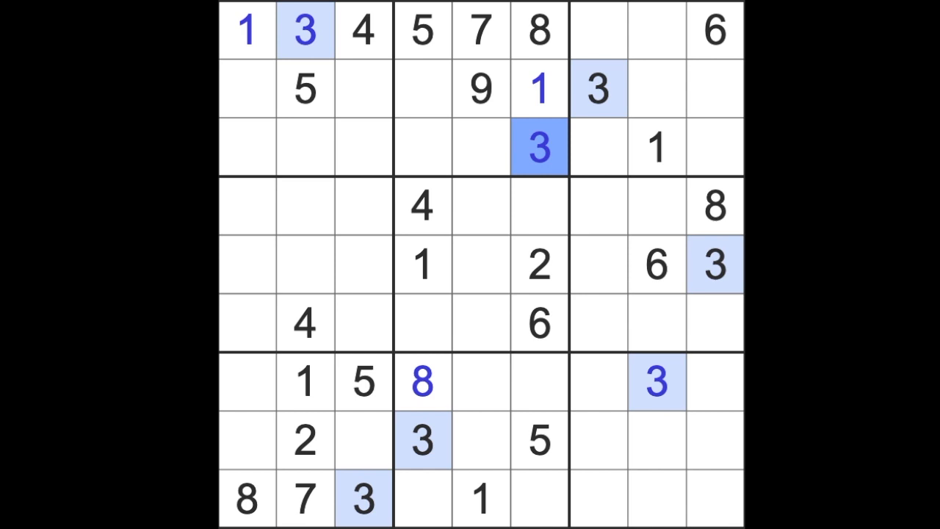
mouse_move(649, 235)
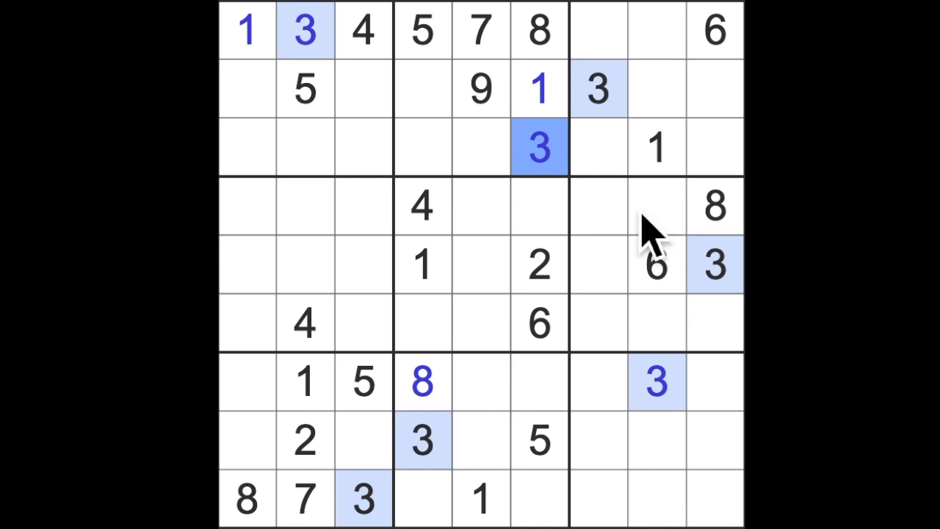
left_click(482, 147)
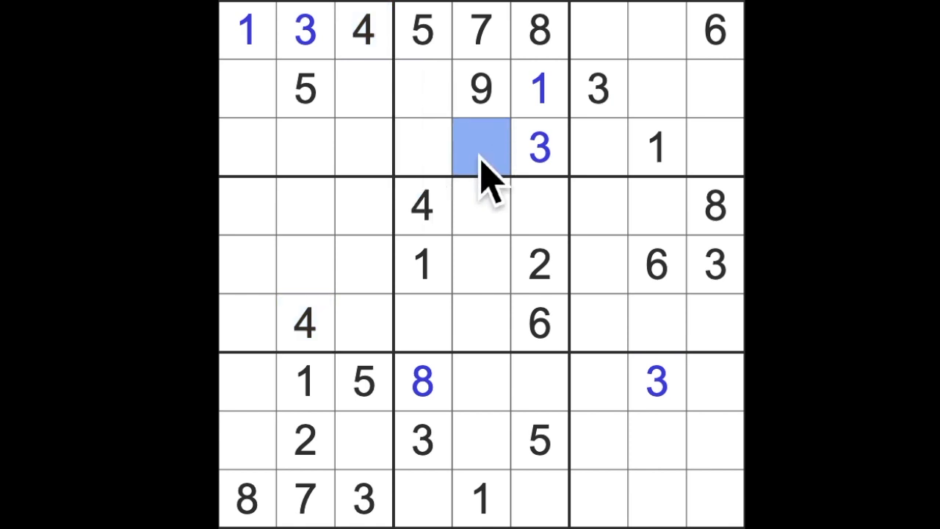
type("4")
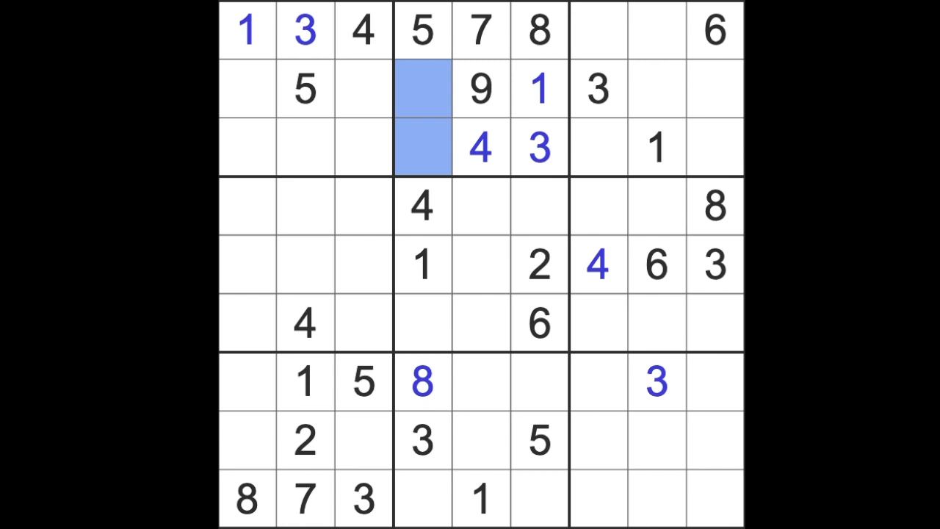
mouse_move(561, 304)
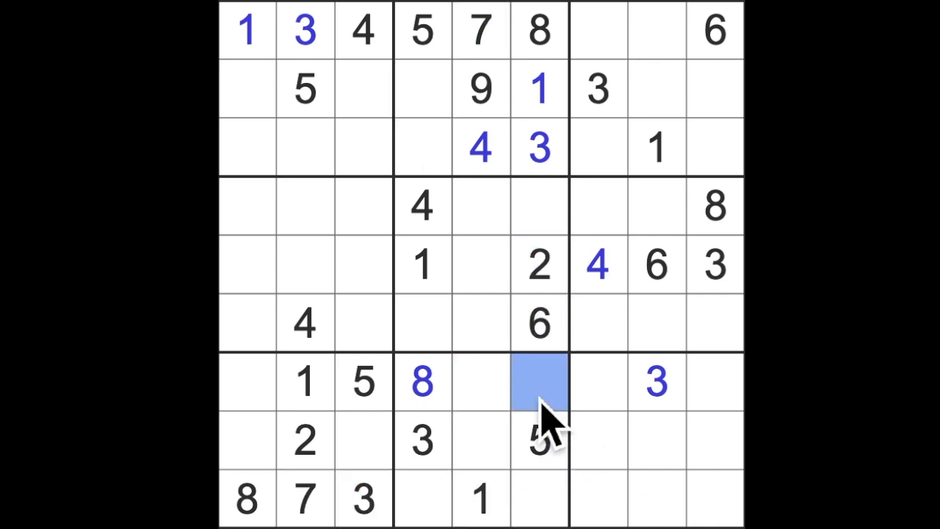
type("7")
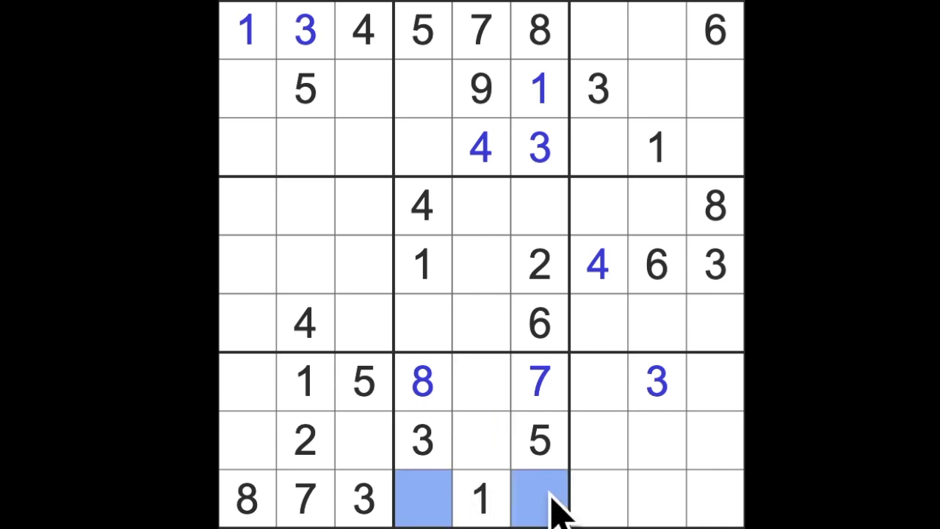
mouse_move(423, 321)
type("4")
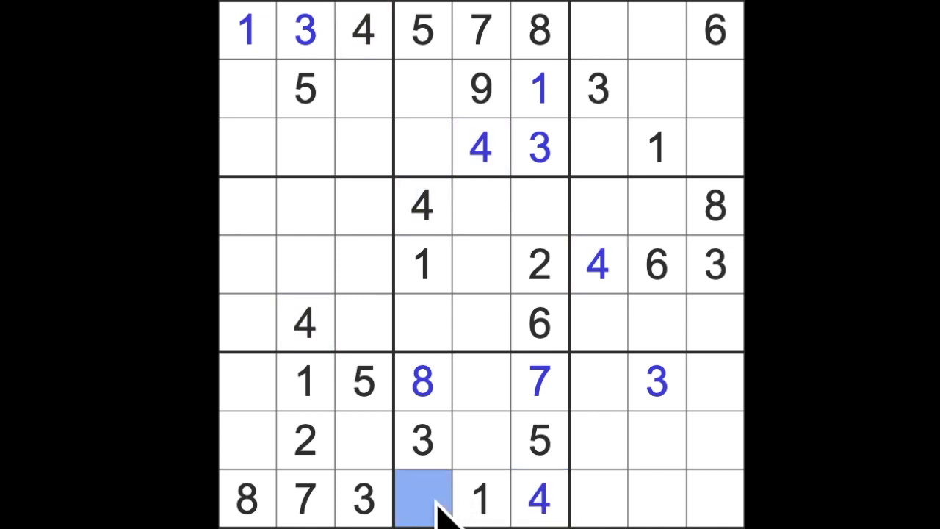
type("9")
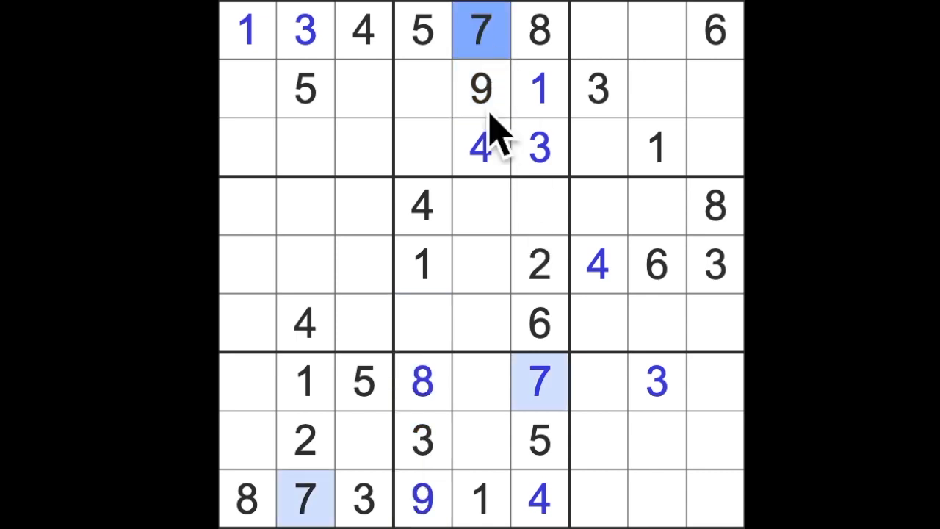
Enter a 9 in the centre box's top-right cell and a 7 in its bottom-left cell.
left_click(537, 205)
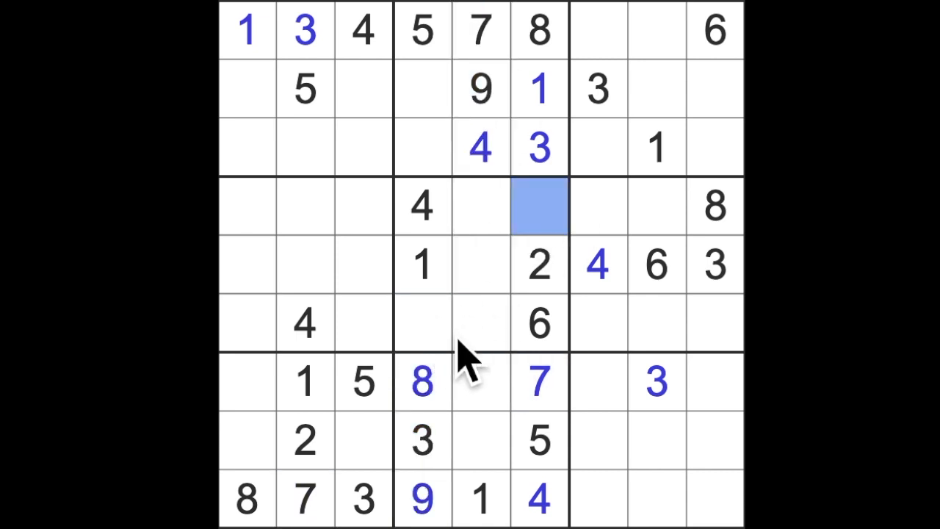
mouse_move(543, 257)
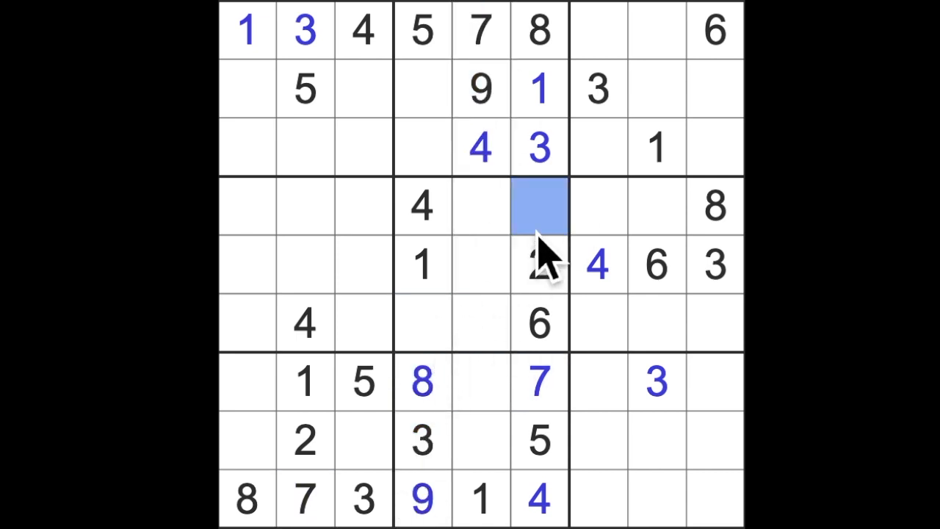
type("9")
left_click(422, 322)
type("7")
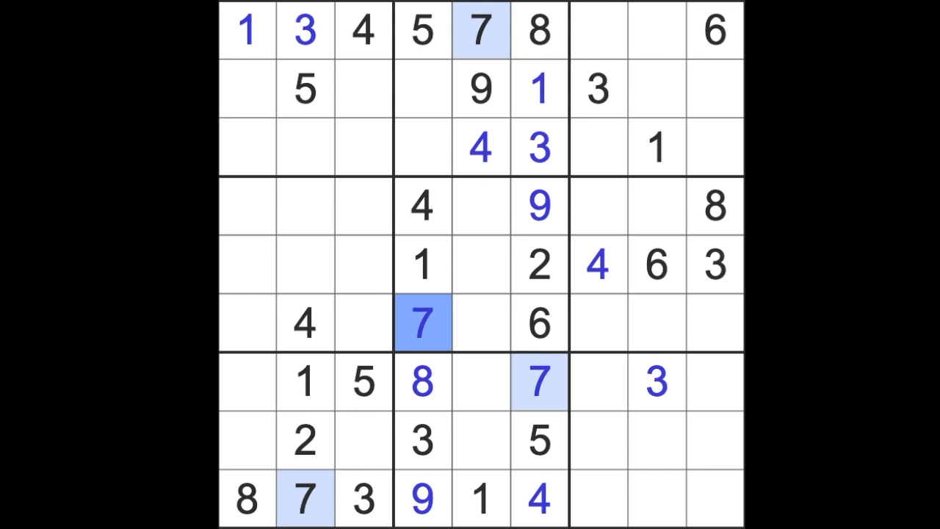
left_click(655, 147)
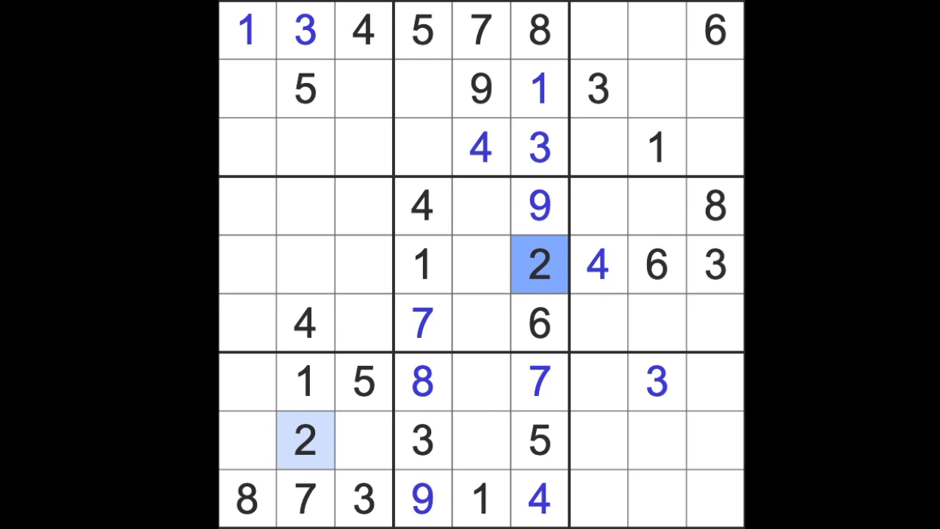
mouse_move(664, 345)
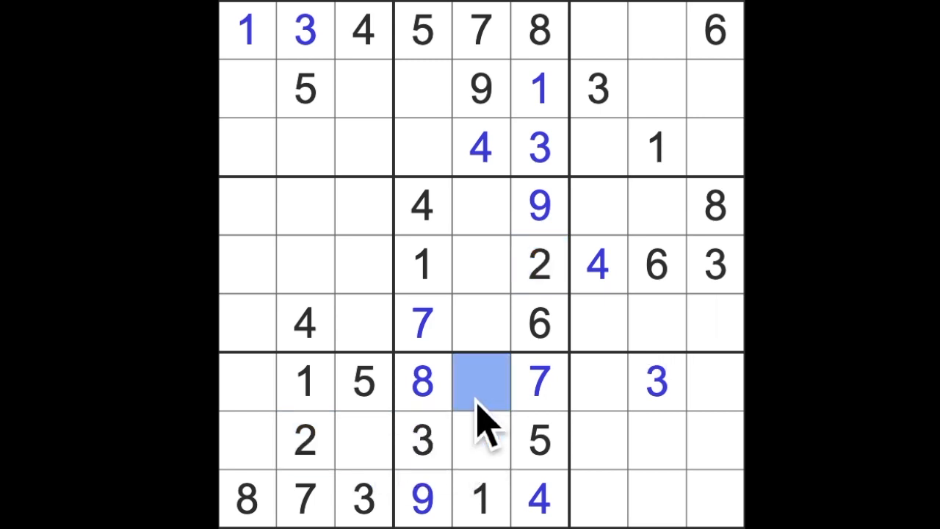
Enter 2 and 6 in the bottom-middle box, 6, 4, 9 in the bottom-left box and a 6 in row nine's right box.
type("2")
left_click(481, 439)
type("6")
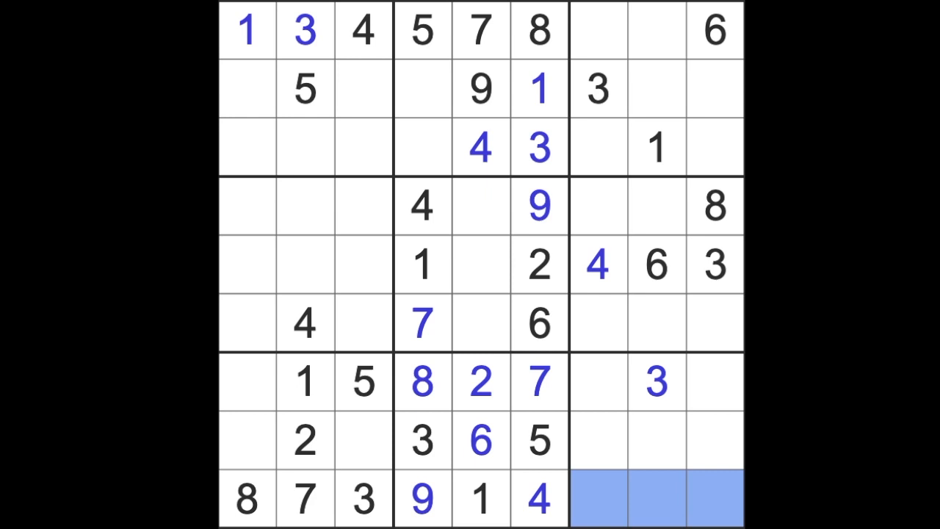
left_click(713, 31)
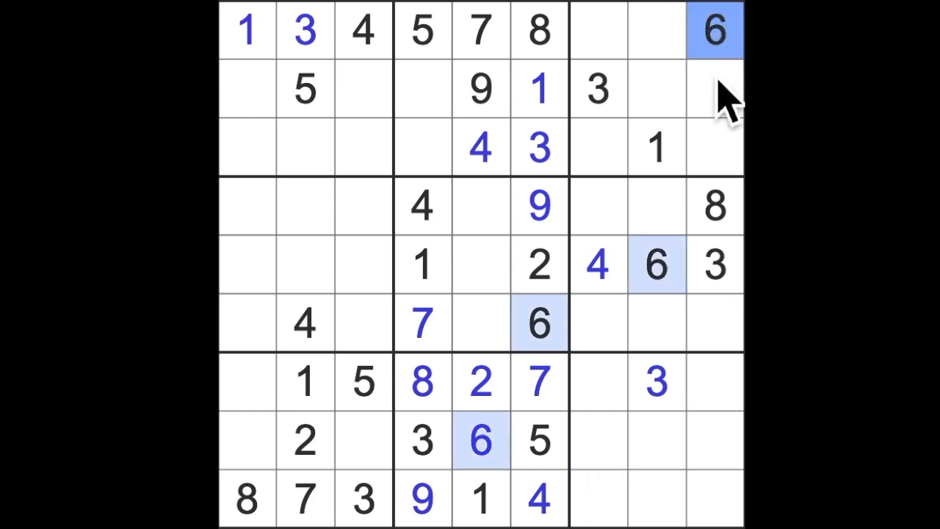
left_click_drag(712, 30, 683, 499)
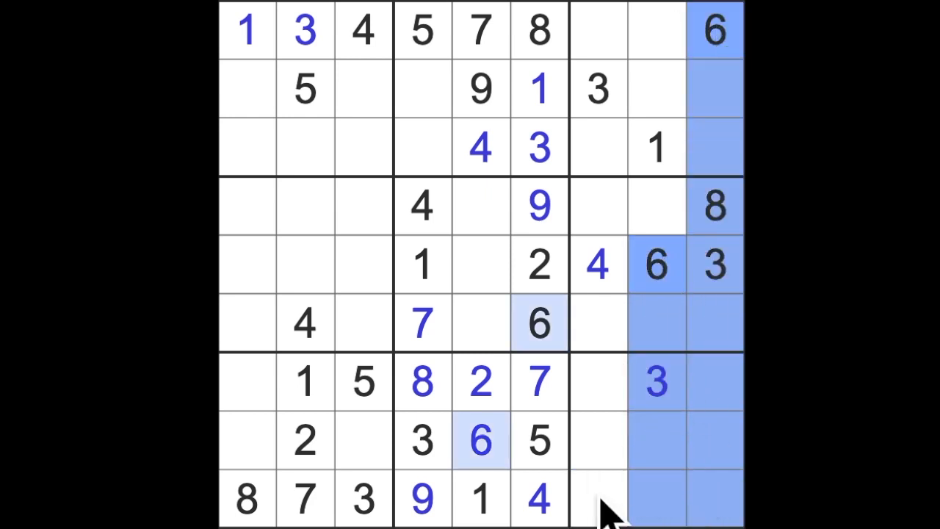
left_click(599, 499)
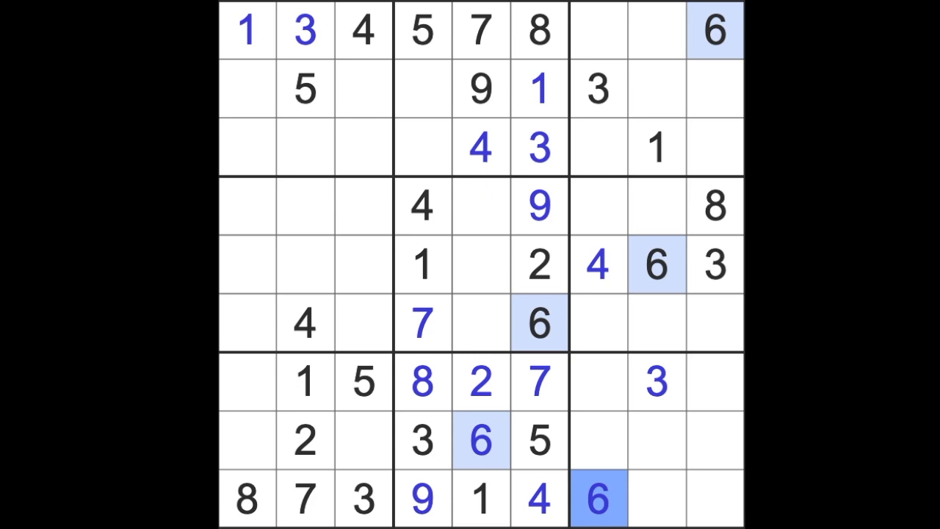
left_click(246, 382)
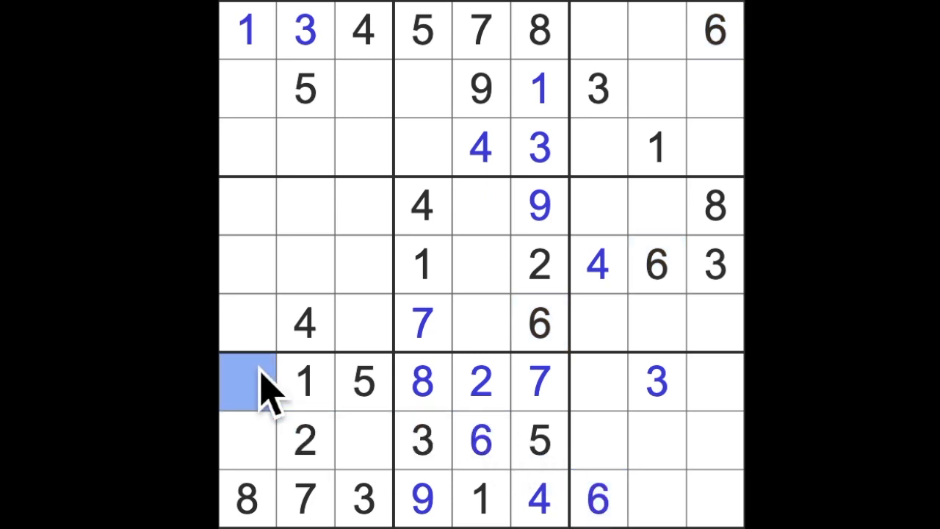
type("6")
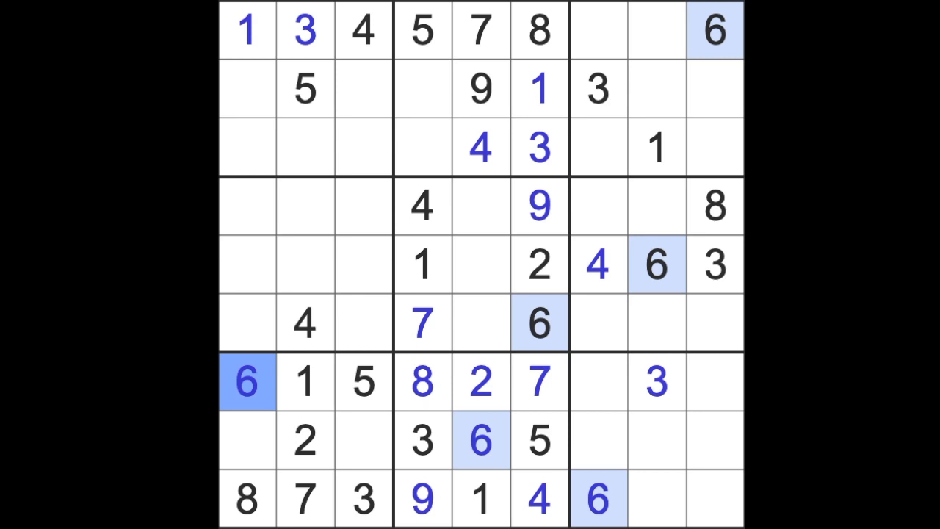
mouse_move(381, 81)
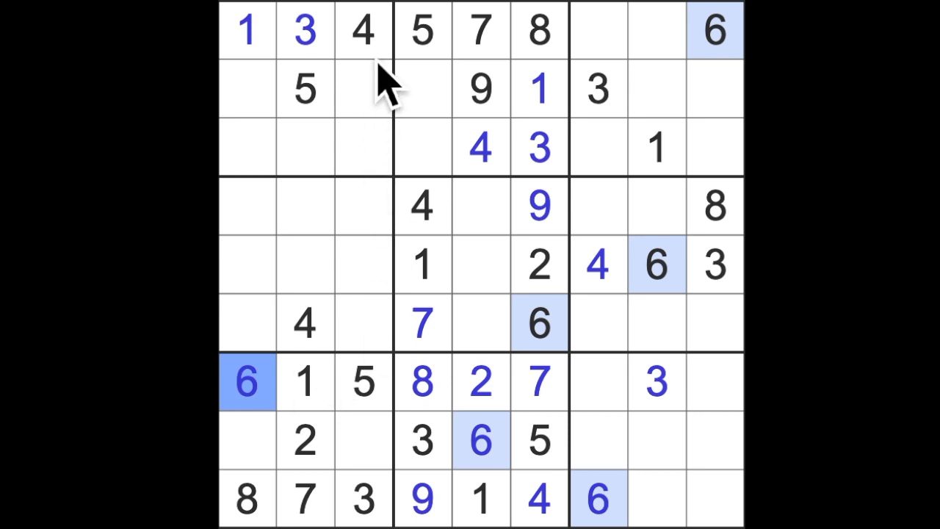
left_click(247, 440)
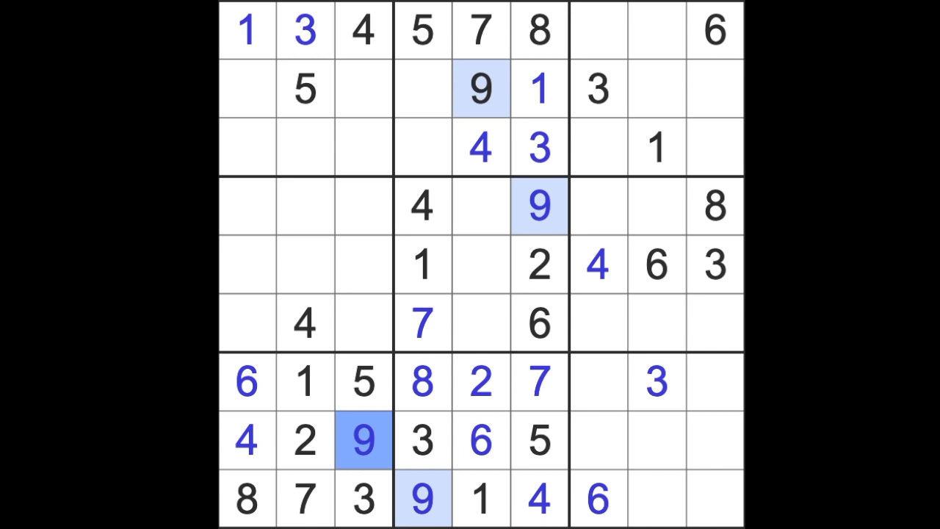
mouse_move(705, 264)
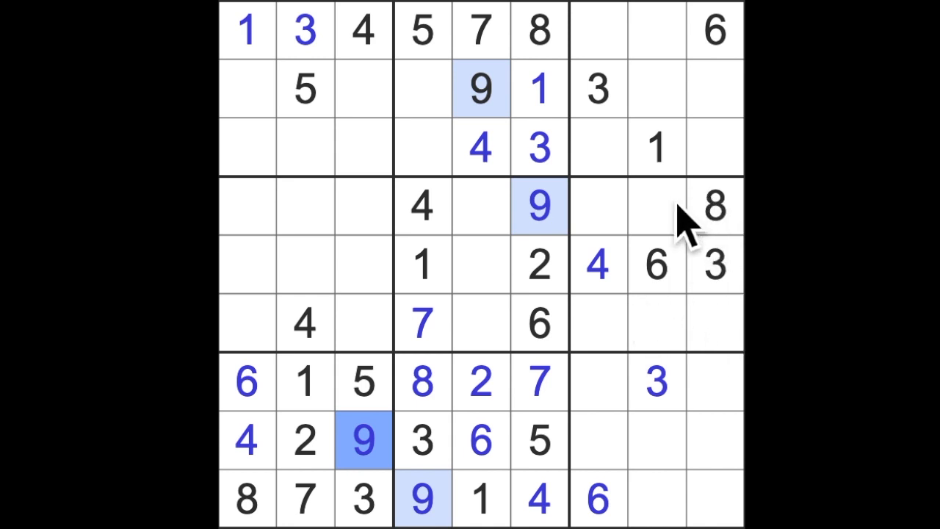
mouse_move(717, 385)
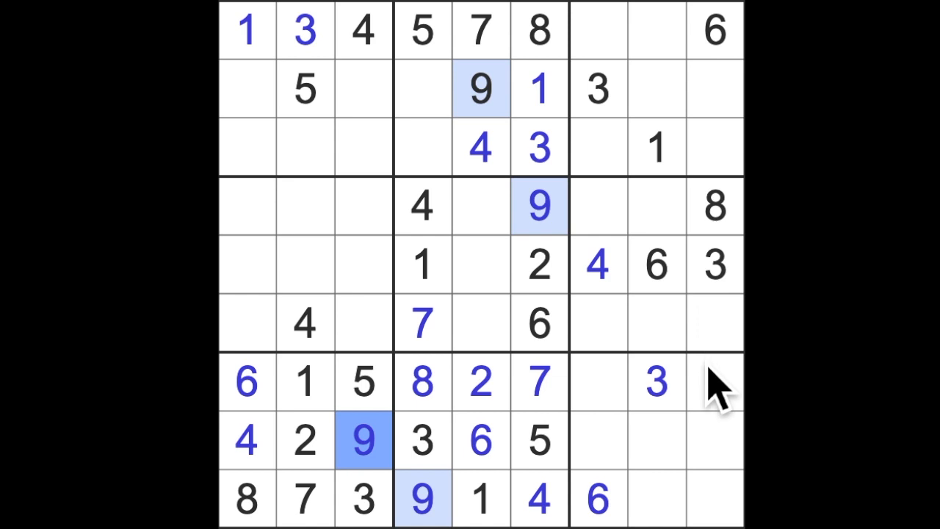
mouse_move(631, 448)
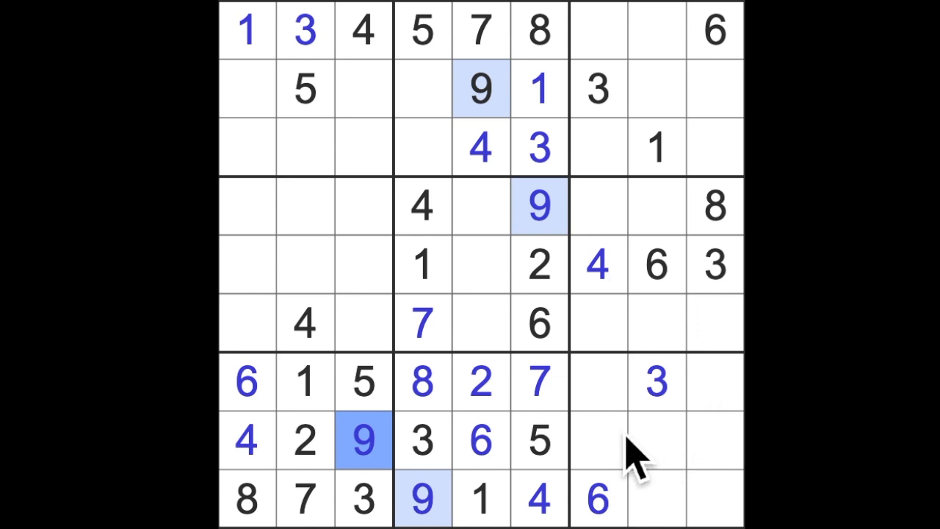
mouse_move(678, 320)
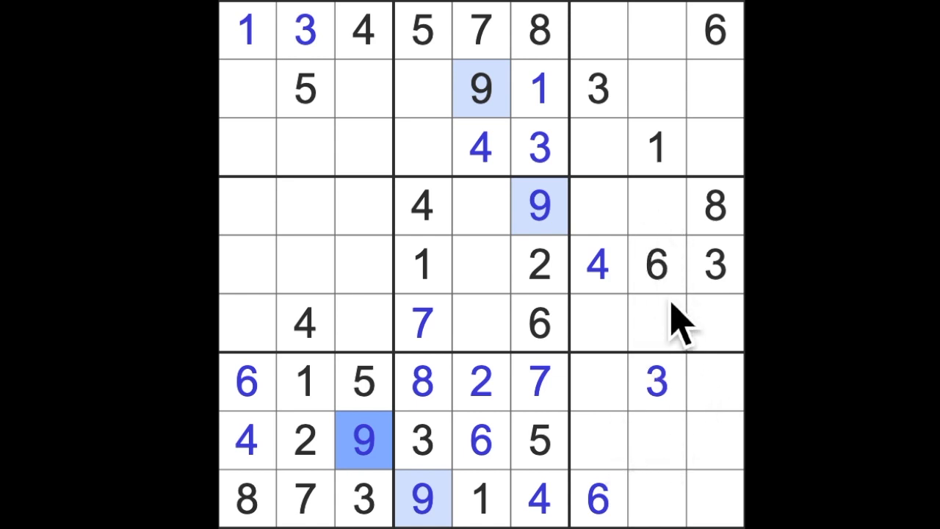
mouse_move(701, 452)
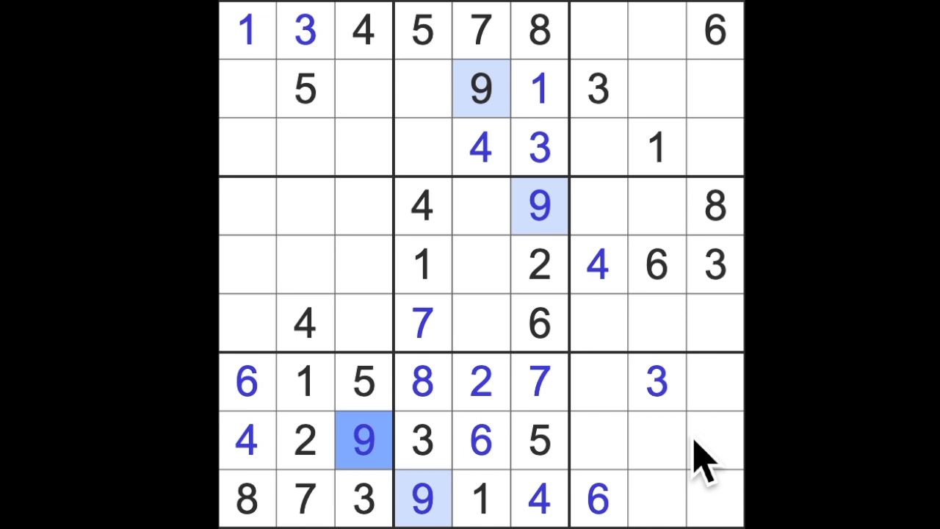
mouse_move(708, 462)
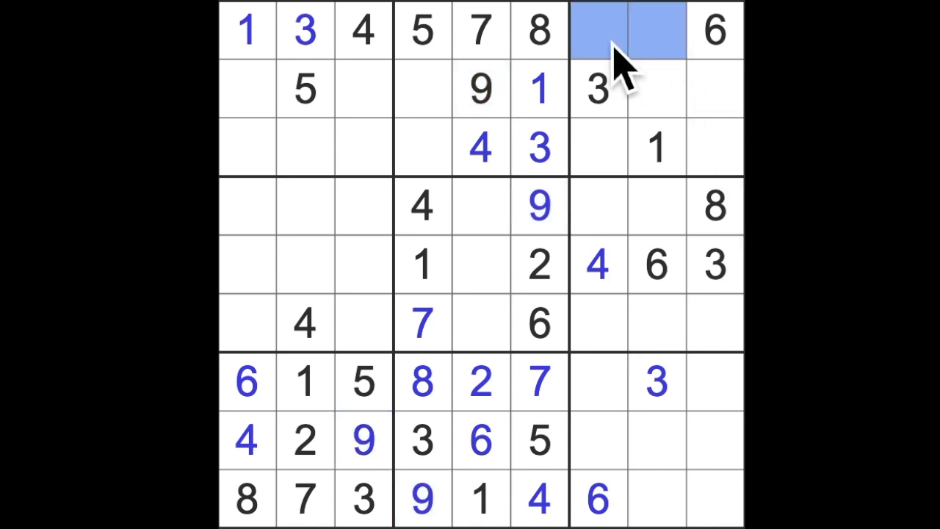
mouse_move(705, 301)
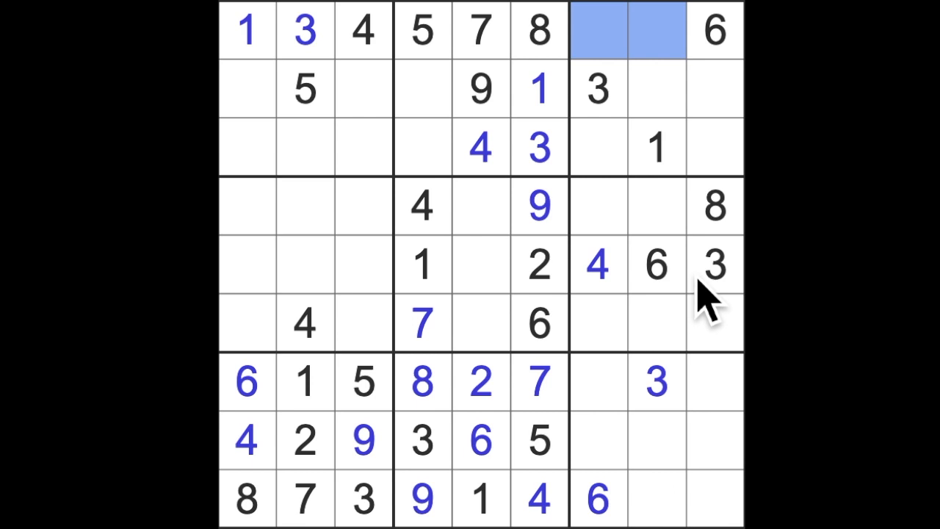
mouse_move(722, 323)
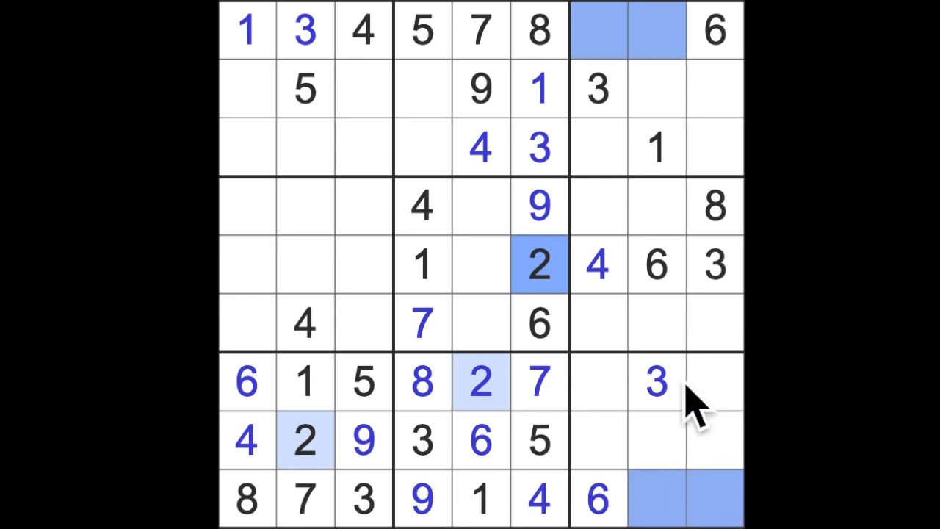
mouse_move(393, 323)
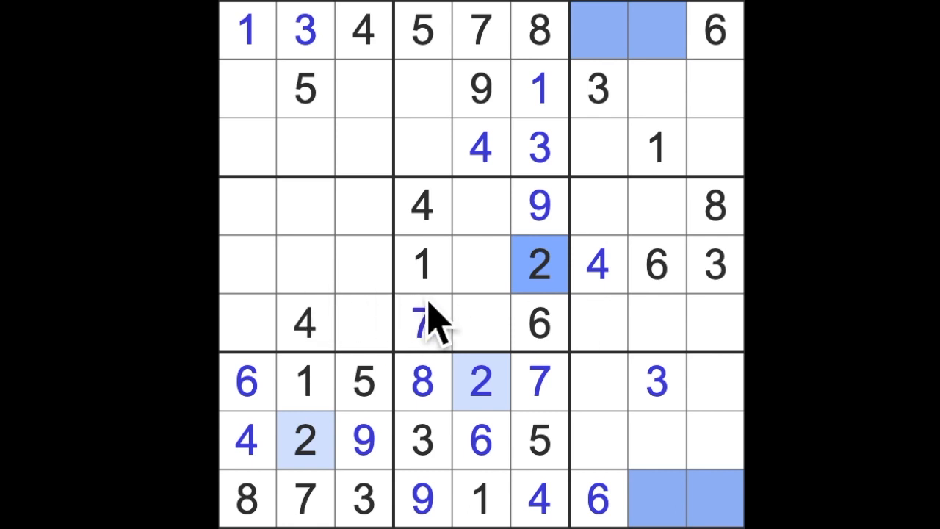
mouse_move(499, 301)
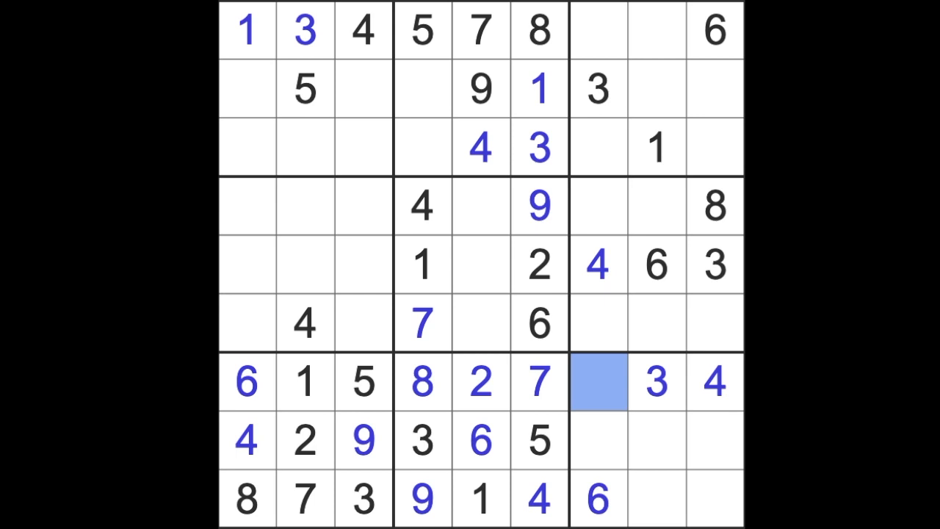
Enter row 2's 4, the five remaining 8s, and the 3 and 5 completing column 5.
left_click(599, 382)
type("9")
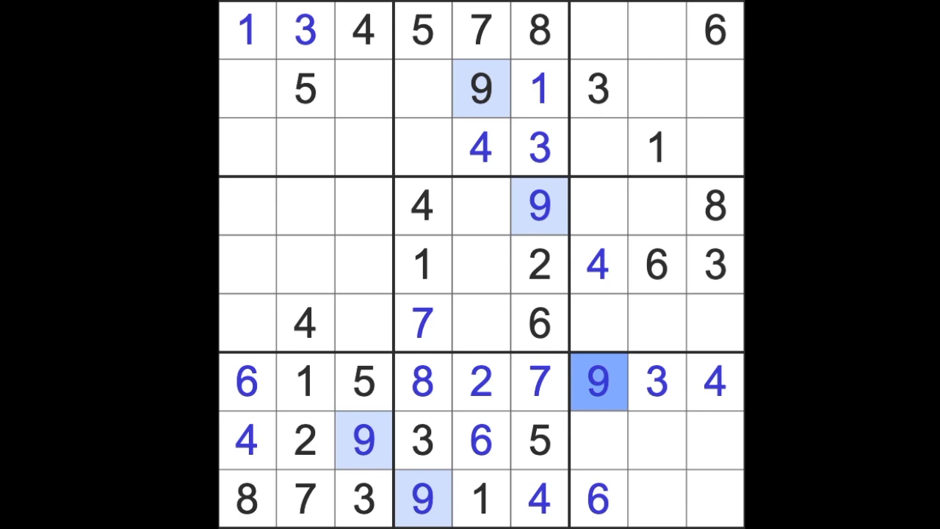
left_click(712, 382)
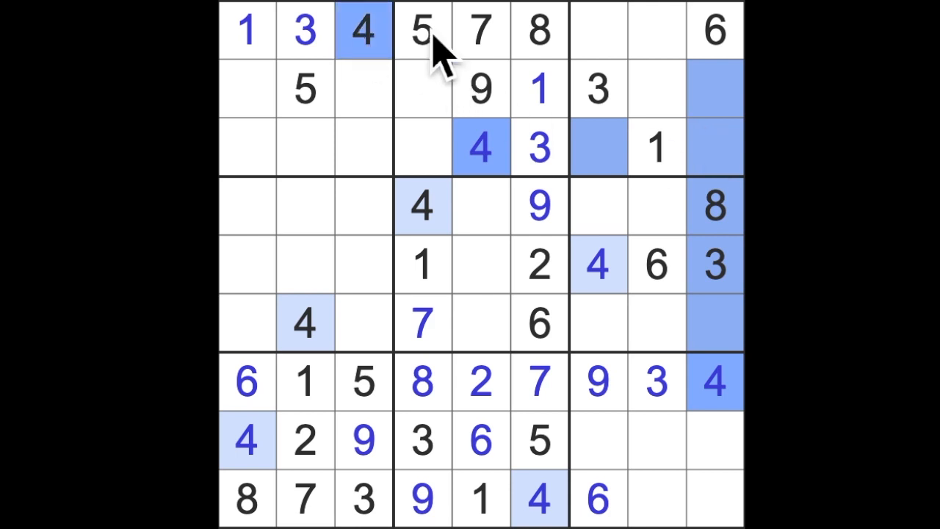
left_click(361, 31)
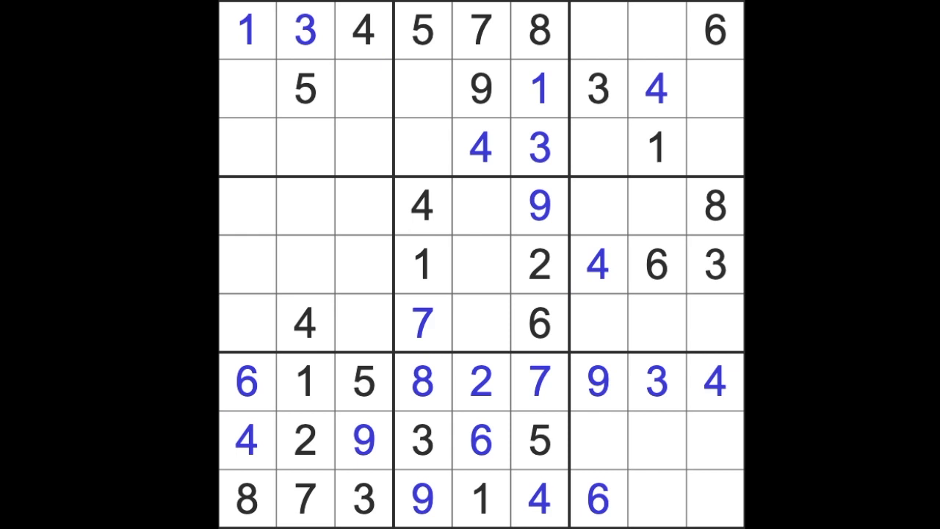
left_click(600, 31)
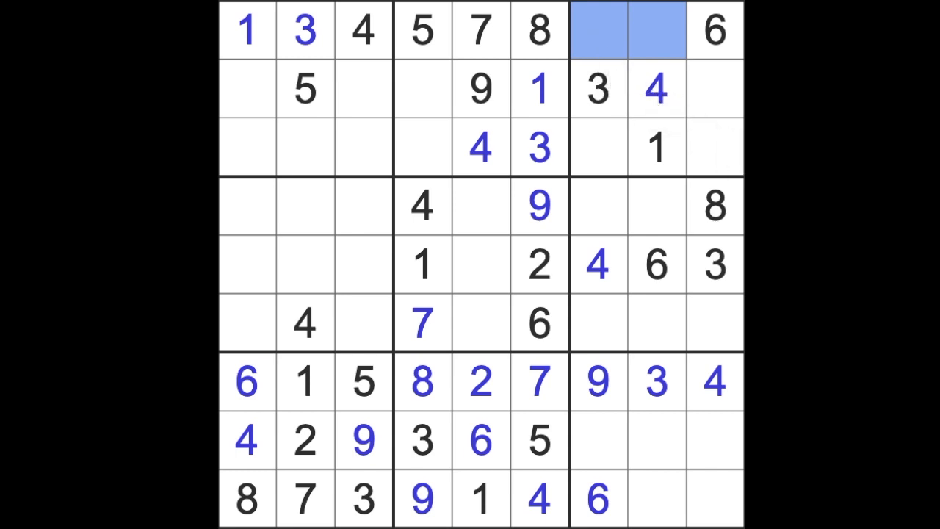
left_click(596, 147)
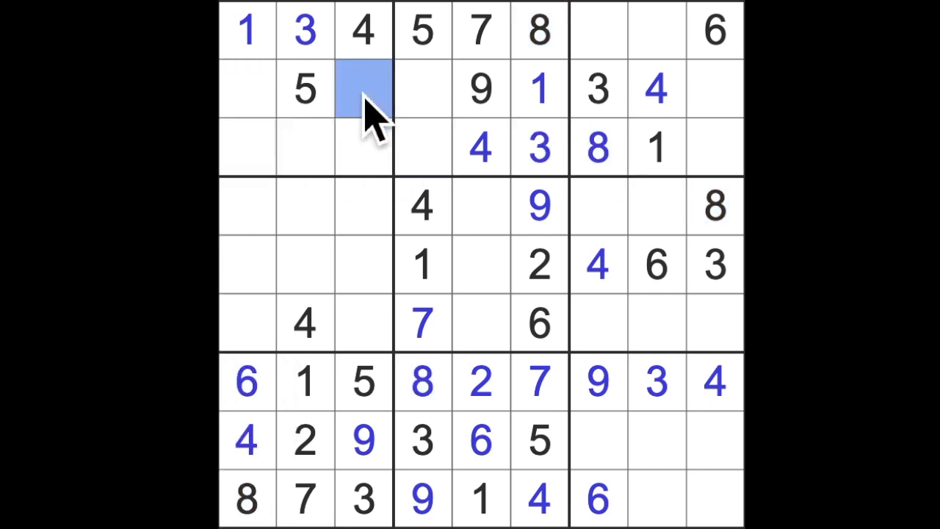
type("8")
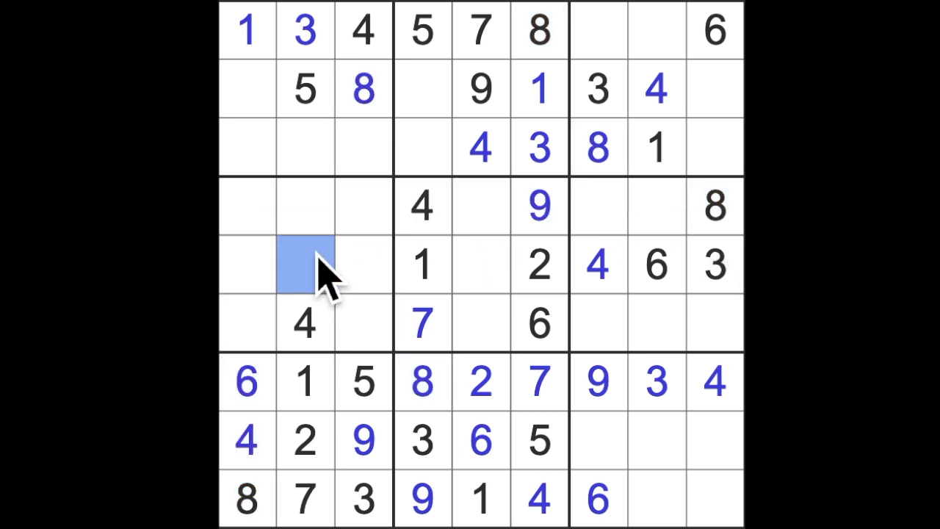
type("8")
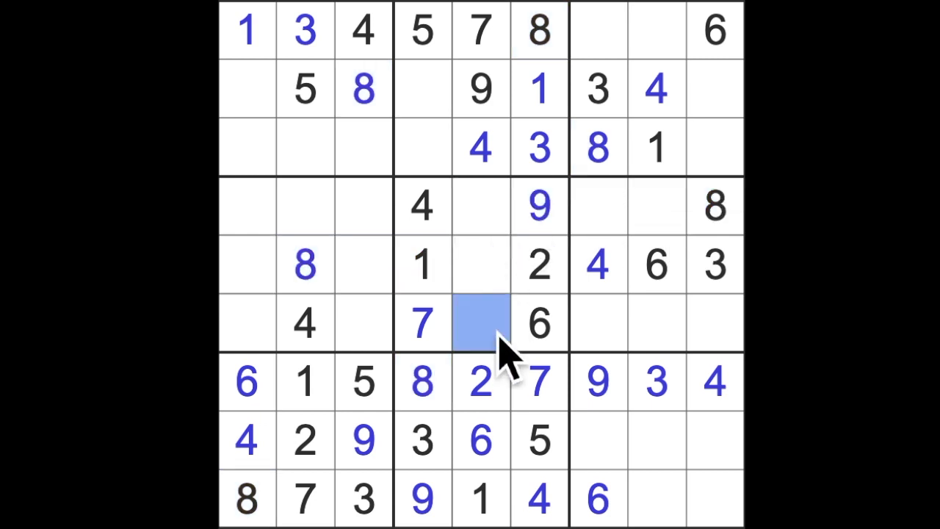
type("8")
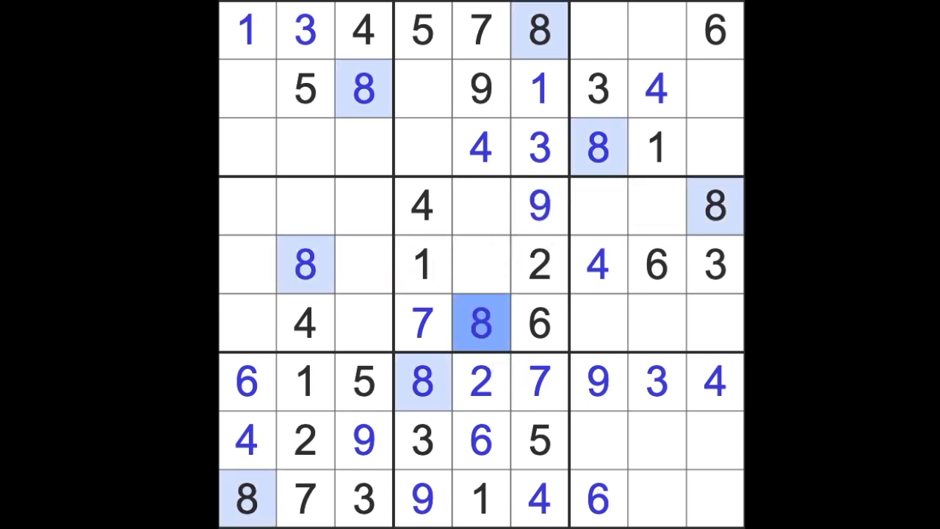
mouse_move(514, 353)
type("5")
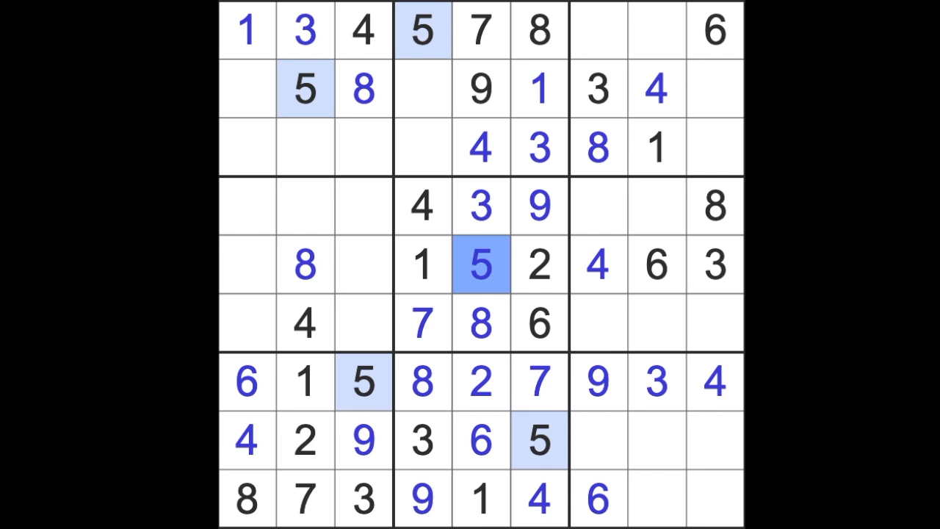
Enter 9 and 7 in row 5, the 9s in rows 3 and 6, and the 2 and 9 finishing row 1.
left_click(363, 266)
type("7")
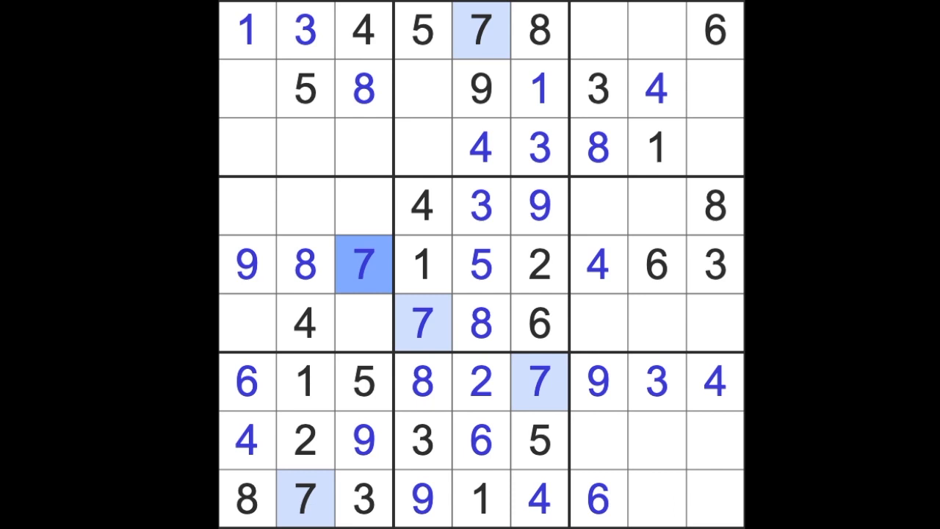
left_click(599, 382)
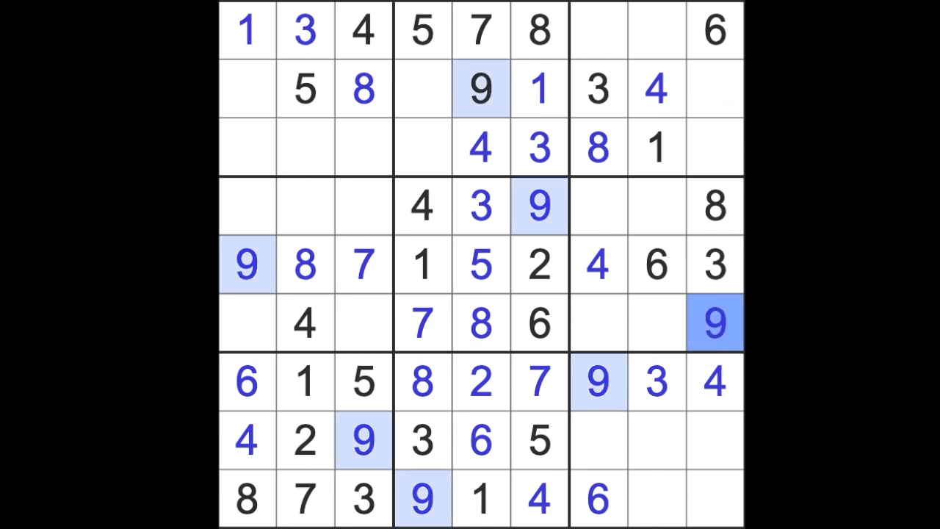
mouse_move(365, 440)
type("9")
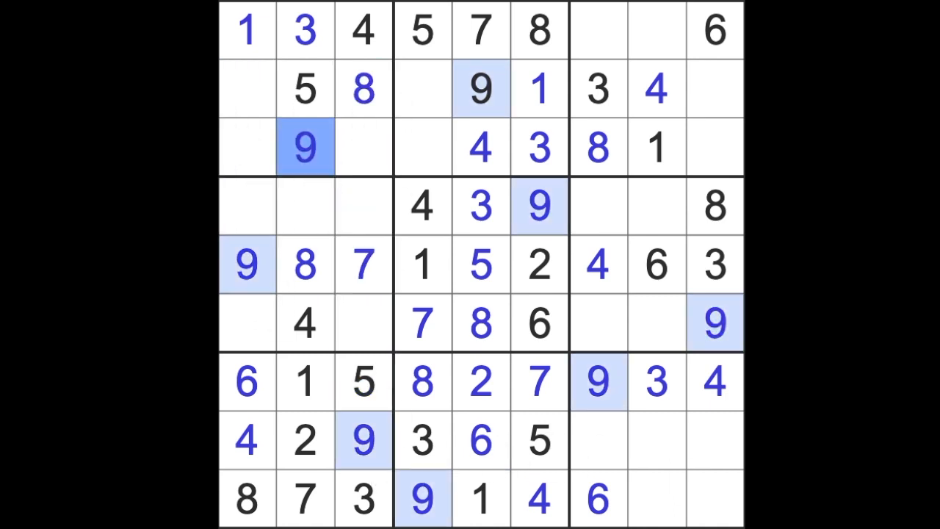
mouse_move(624, 345)
type("2")
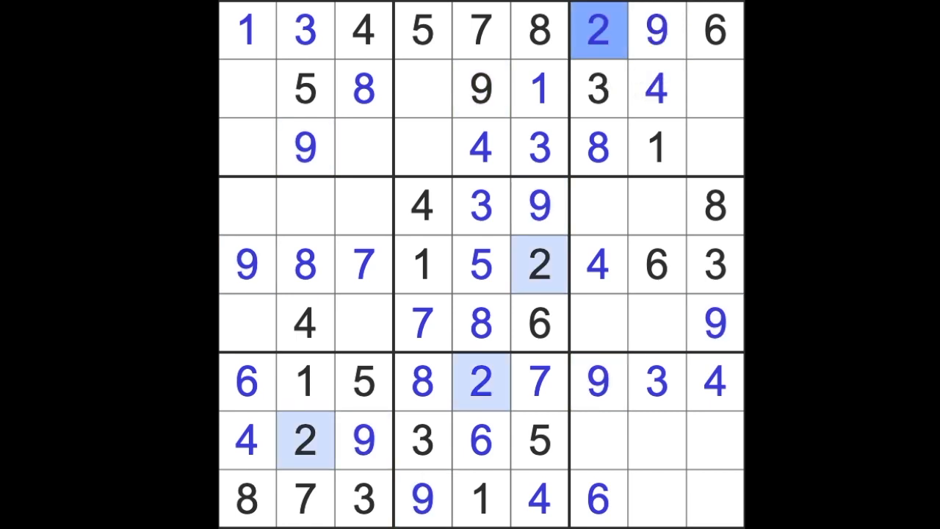
left_click(655, 30)
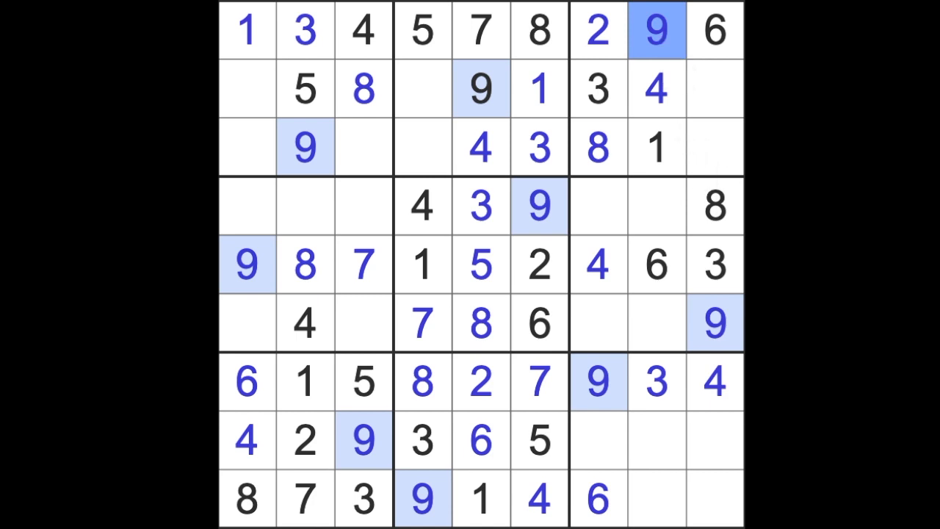
mouse_move(740, 132)
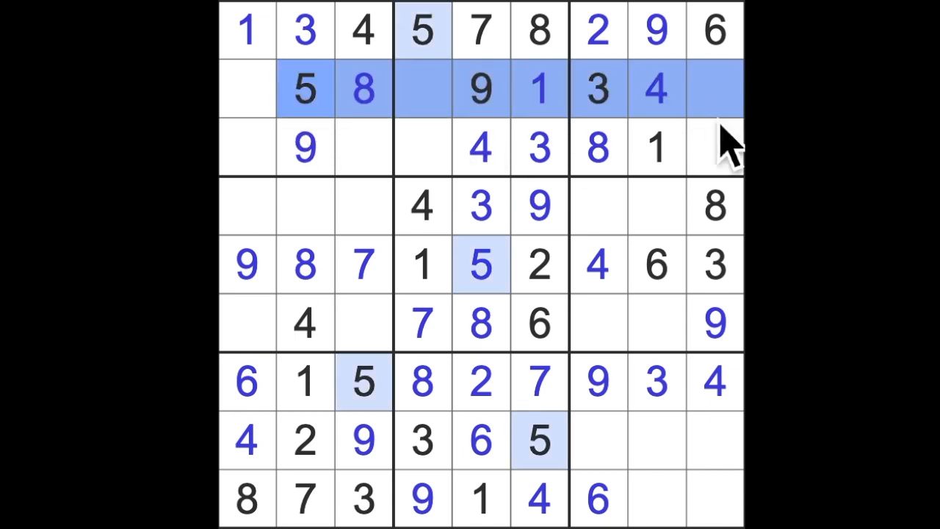
Enter 7, 5, 1, 2, 5, 7, 8, 7, 2 in columns 7–9 to complete column 9 and the right-hand blocks.
left_click(714, 88)
type("7")
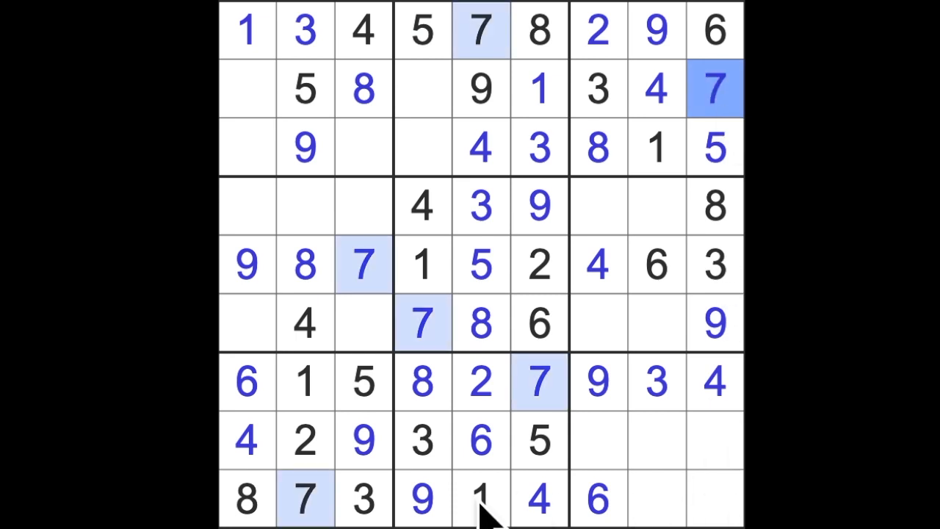
left_click(482, 498)
type("1")
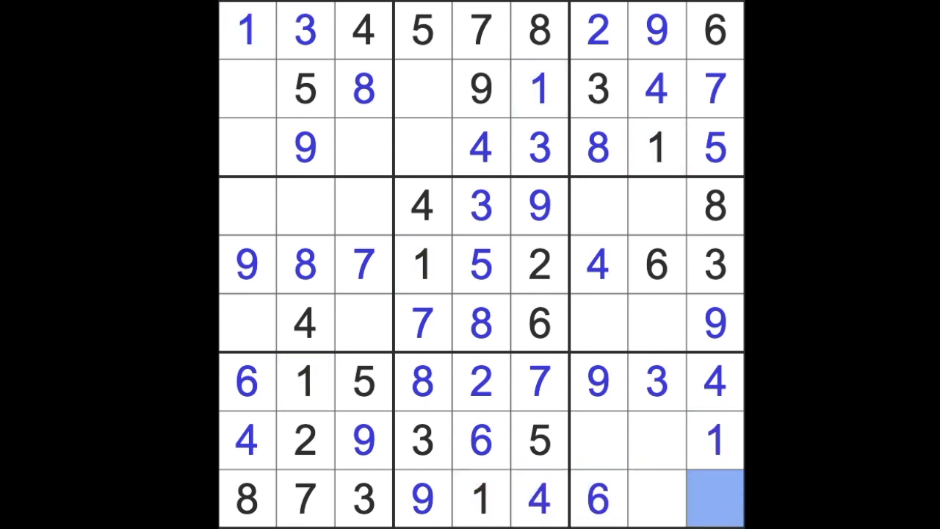
left_click(714, 498)
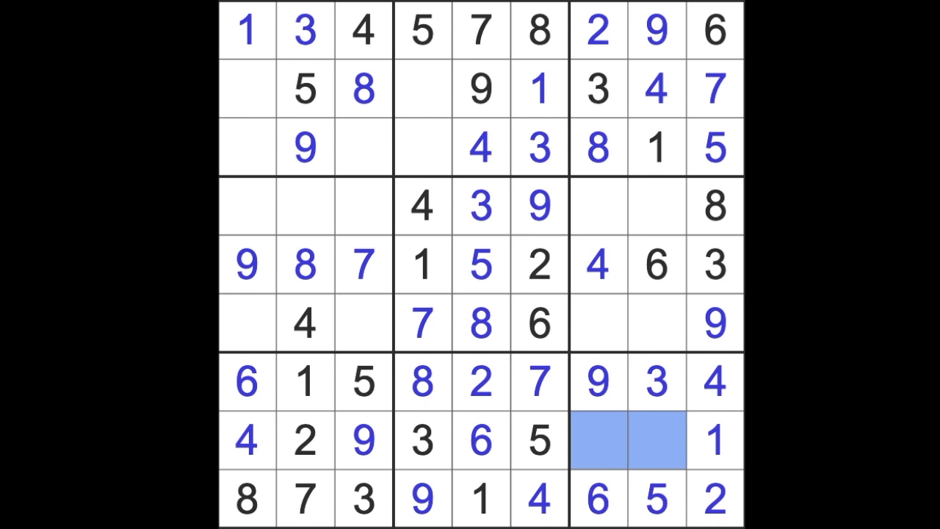
left_click(655, 441)
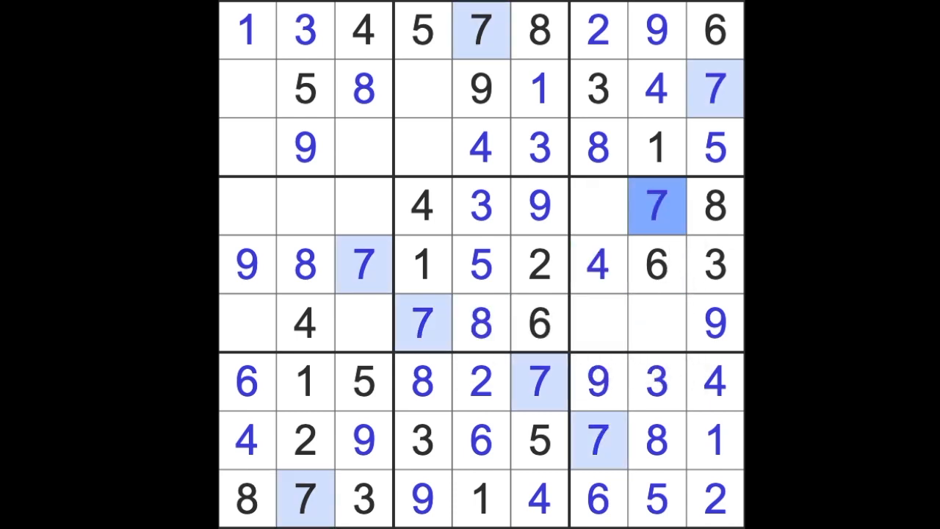
left_click(655, 323)
type("2")
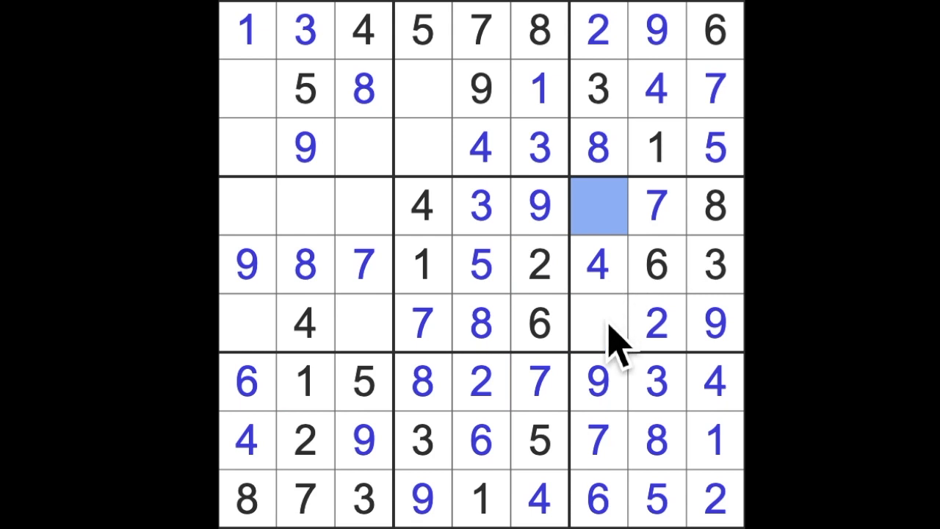
Enter 2 and 6 to finish row 2, then row 3's 2 and 7 and row 4's 6.
left_click(599, 323)
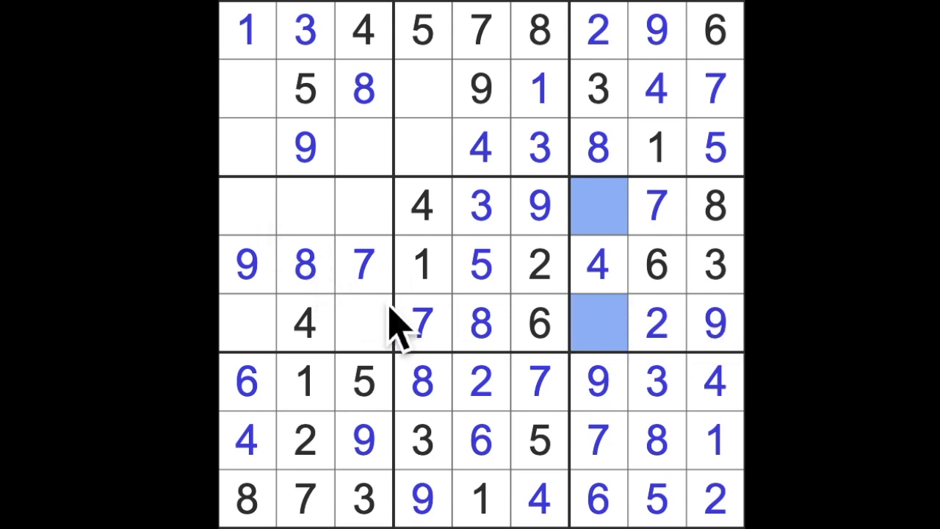
mouse_move(404, 286)
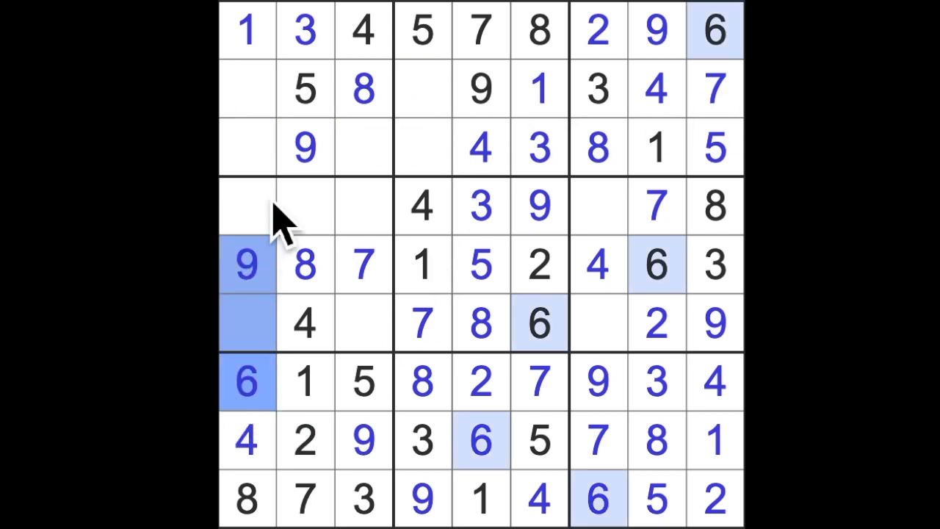
left_click(246, 88)
type("2")
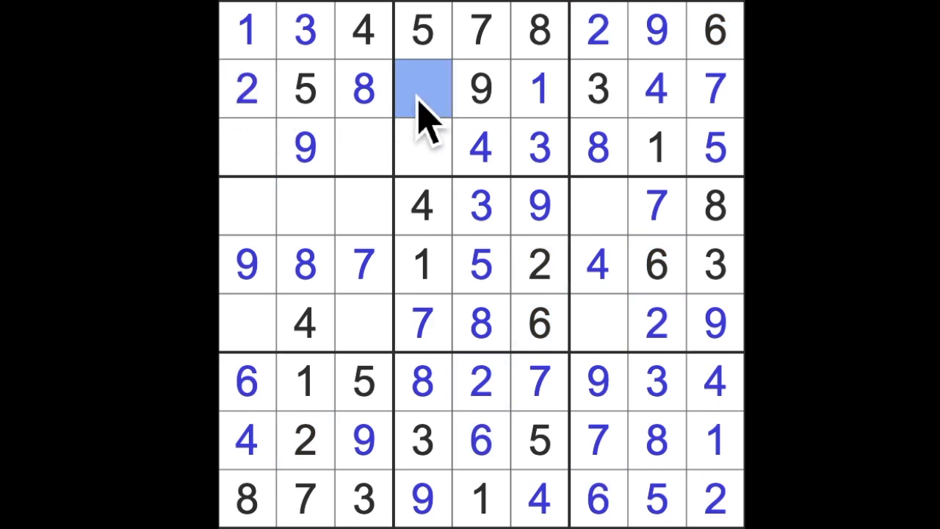
type("6")
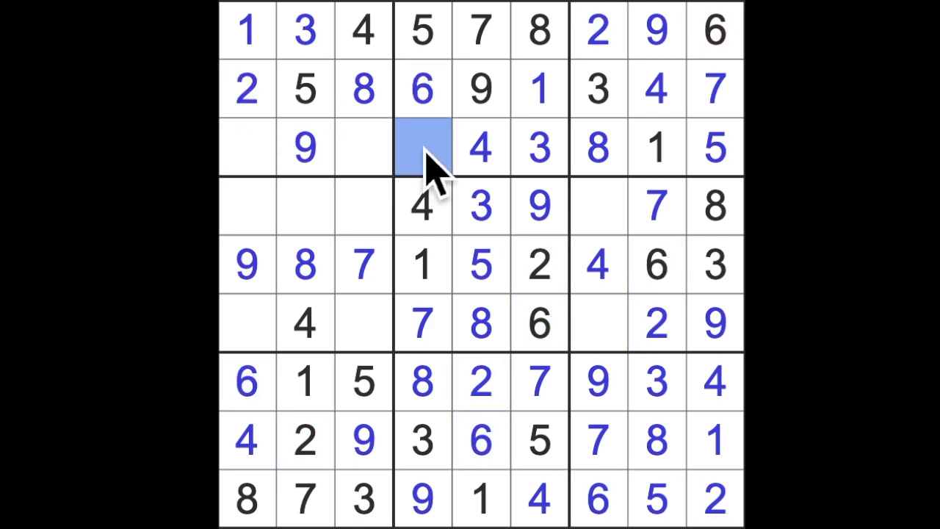
left_click(423, 147)
type("2")
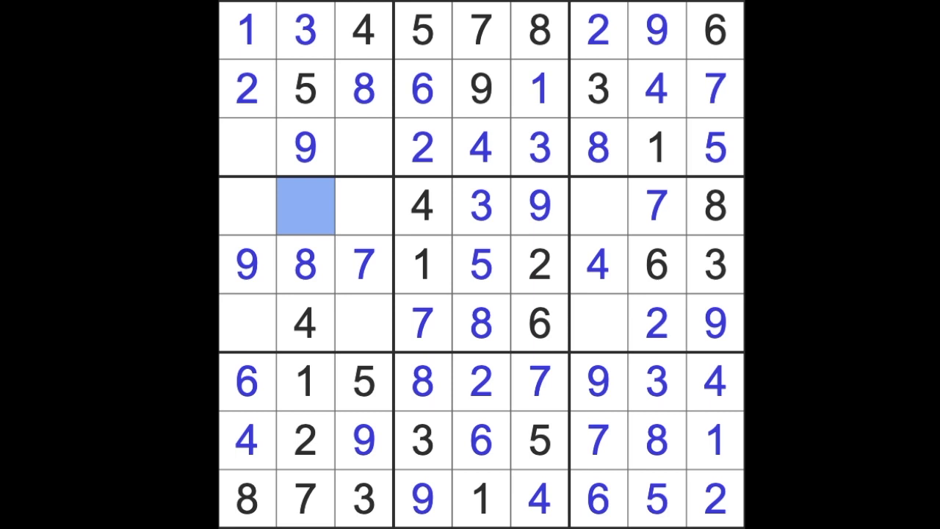
type("6")
left_click(247, 147)
type("7")
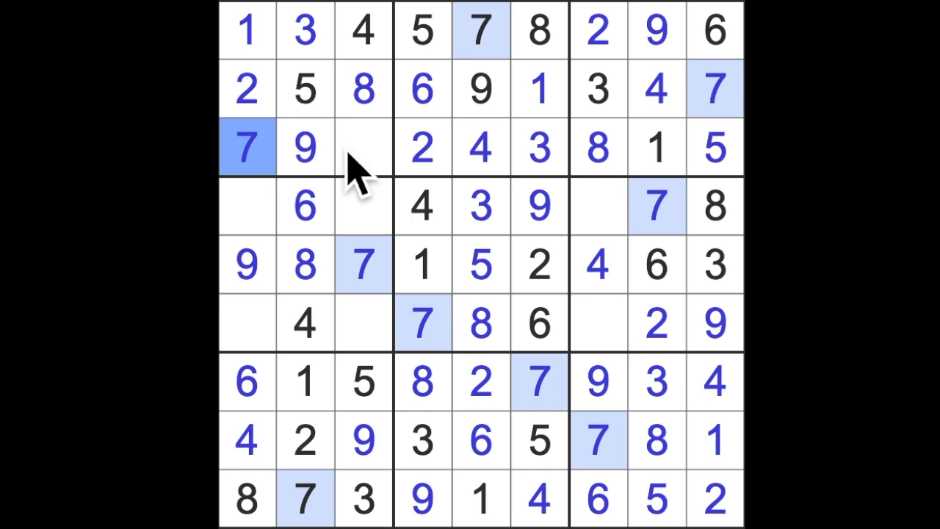
Fill the remaining empty cells with 6, 2, 1, 1 and 5 to complete columns three and seven.
left_click(365, 147)
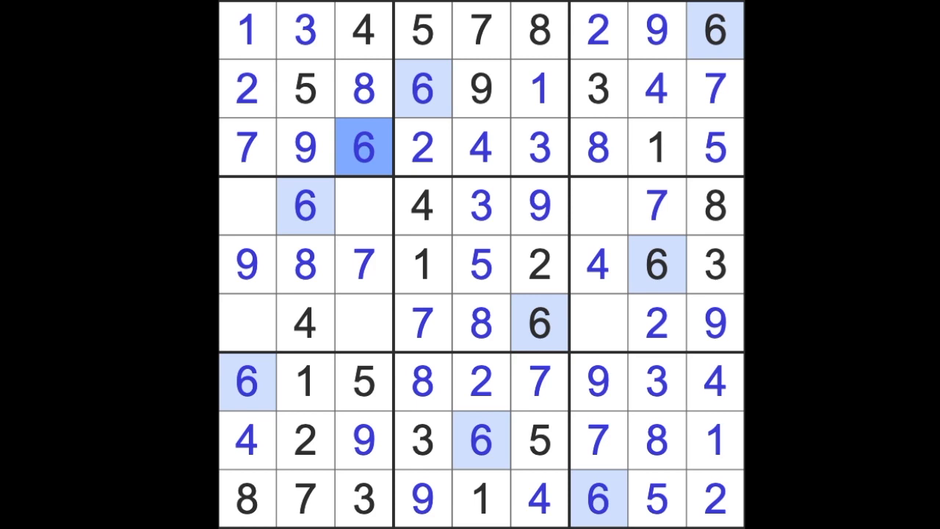
mouse_move(428, 276)
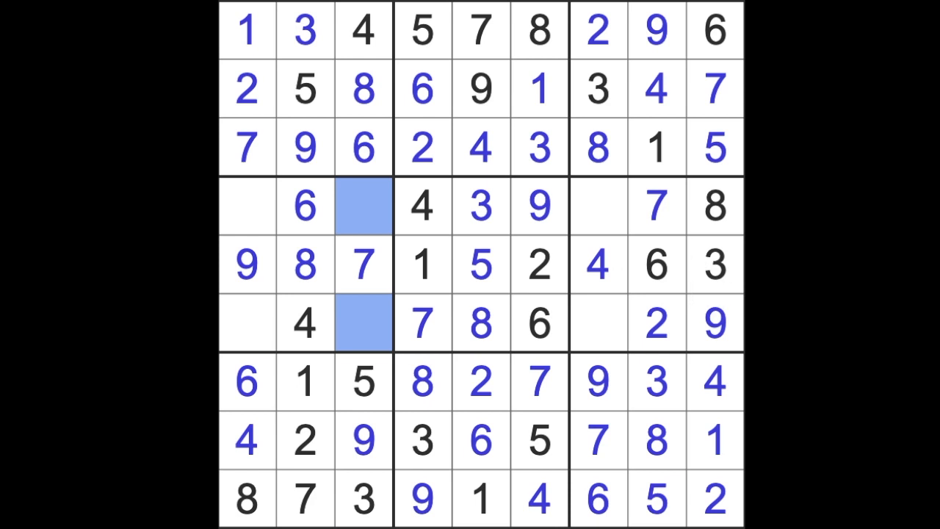
mouse_move(722, 326)
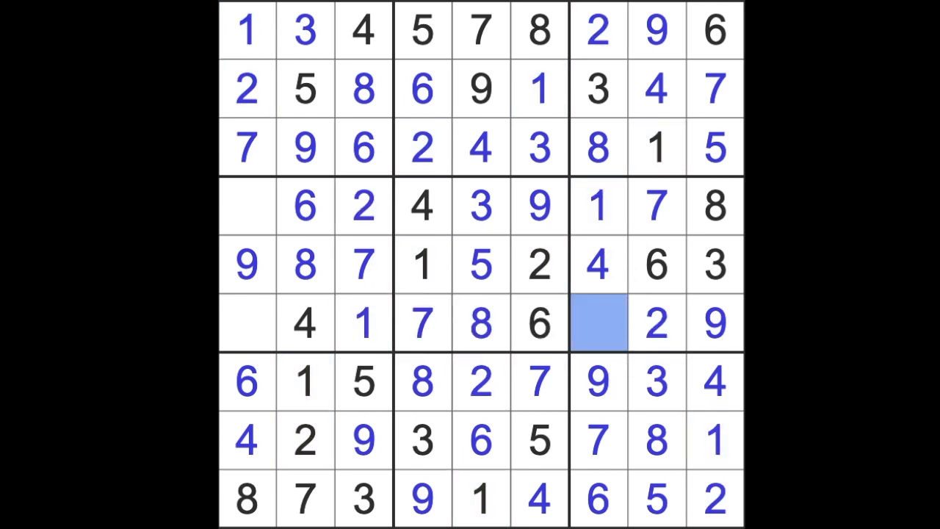
type("5")
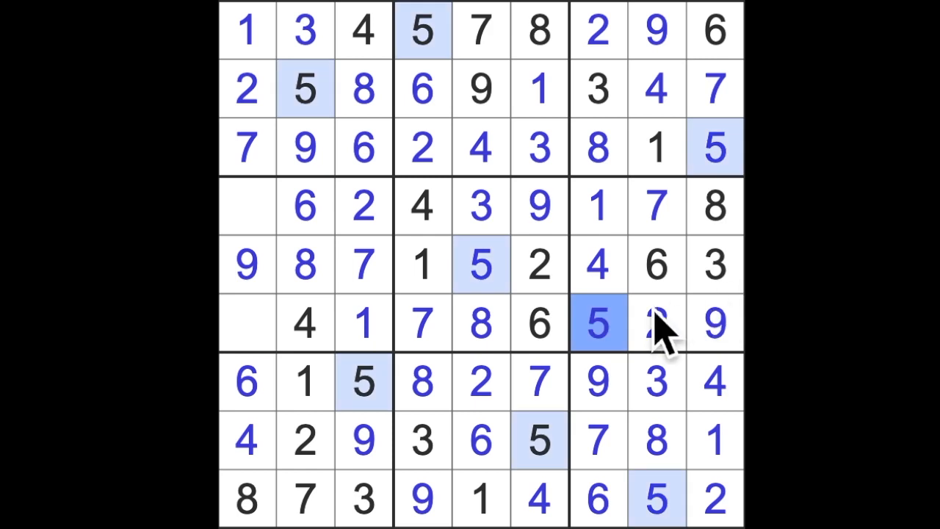